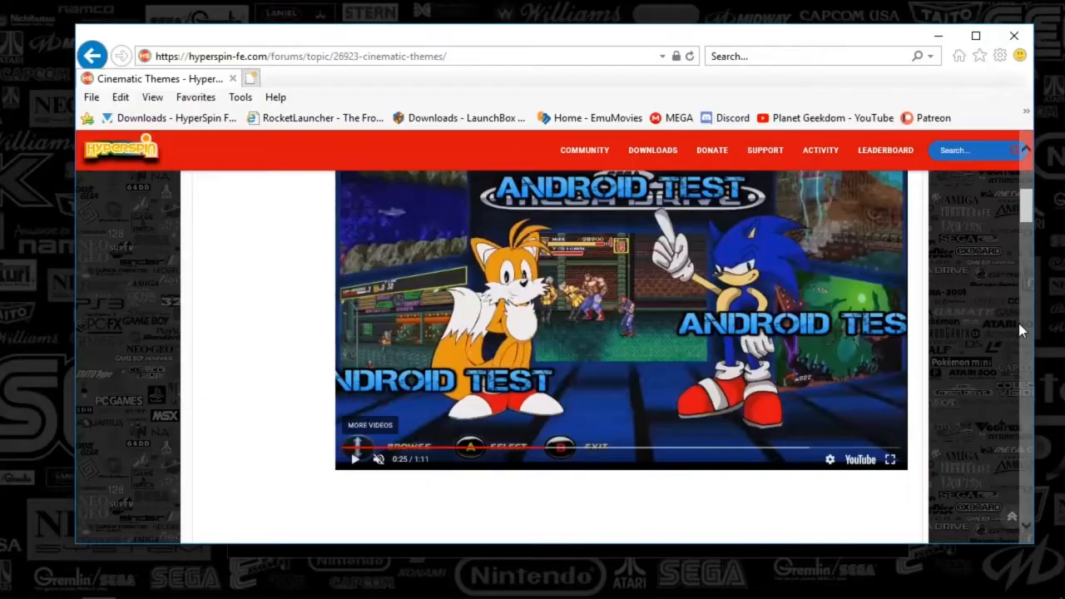
{"action": "mouse_move", "coordinate": [1012, 326]}
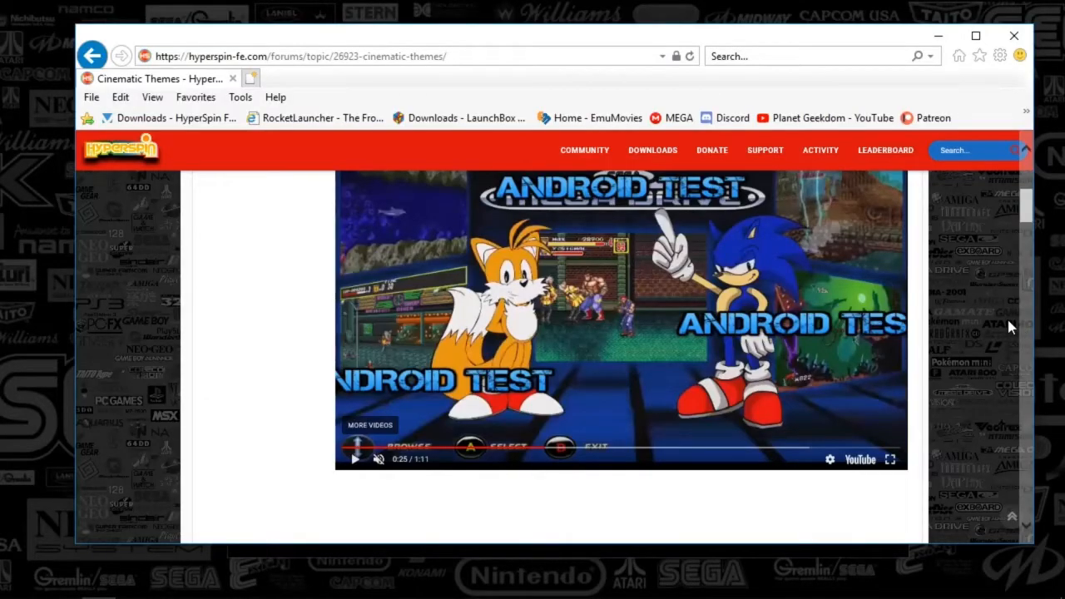
{"action": "mouse_move", "coordinate": [990, 359]}
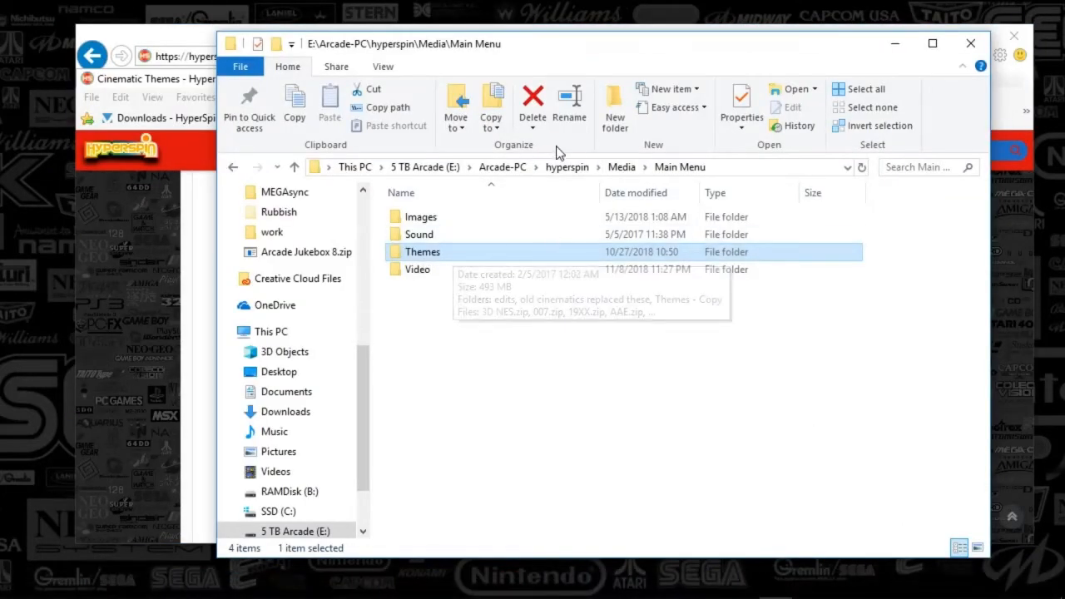
Step: Navigate from Media through Main Menu into the Themes folder
{"action": "left_click", "coordinate": [620, 166]}
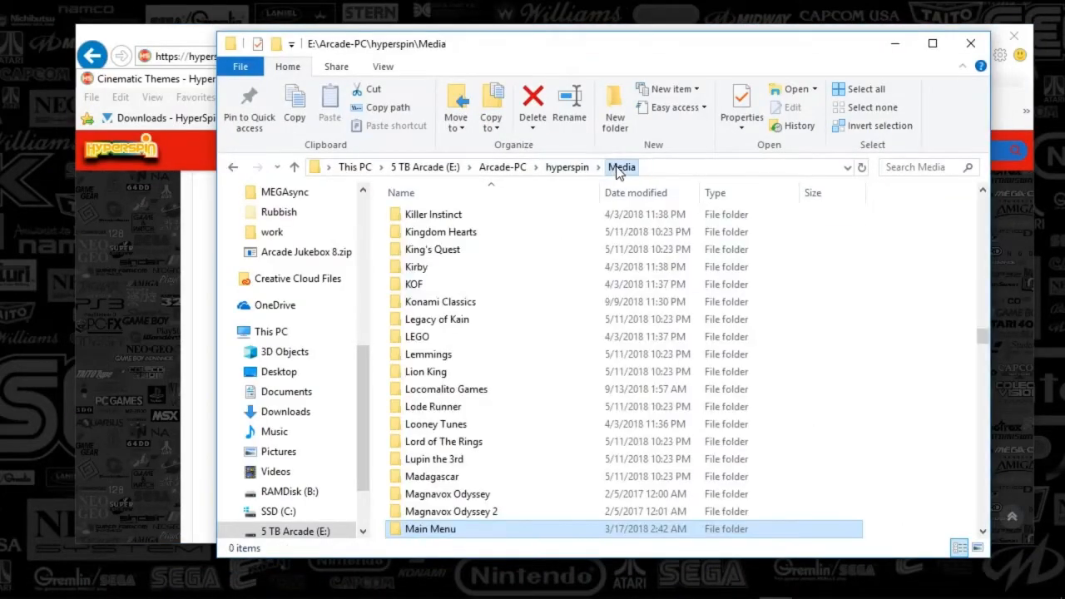
{"action": "double_click", "coordinate": [430, 528]}
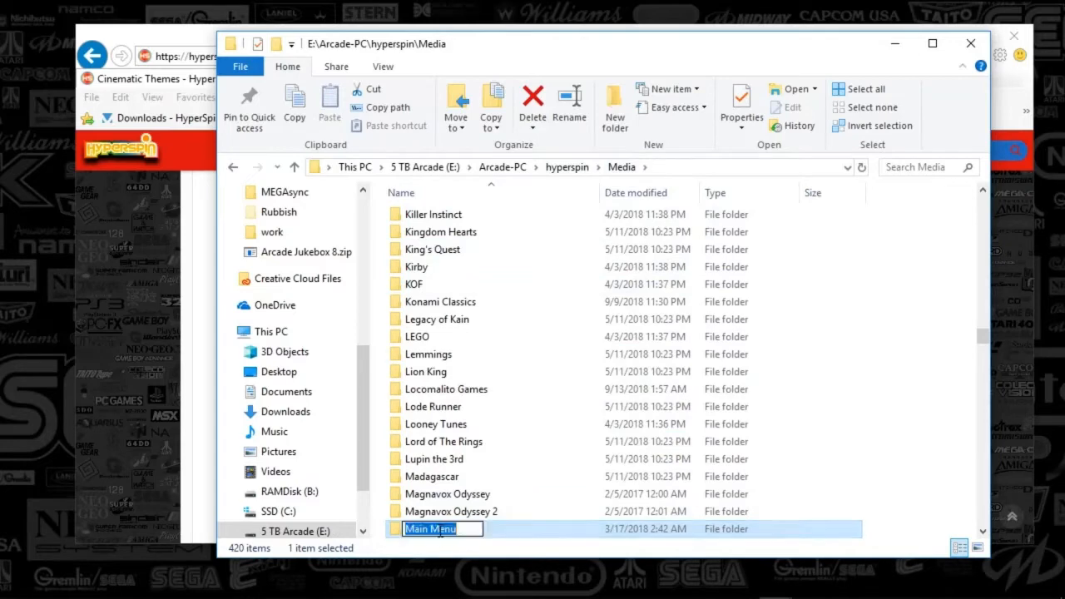
{"action": "double_click", "coordinate": [429, 529]}
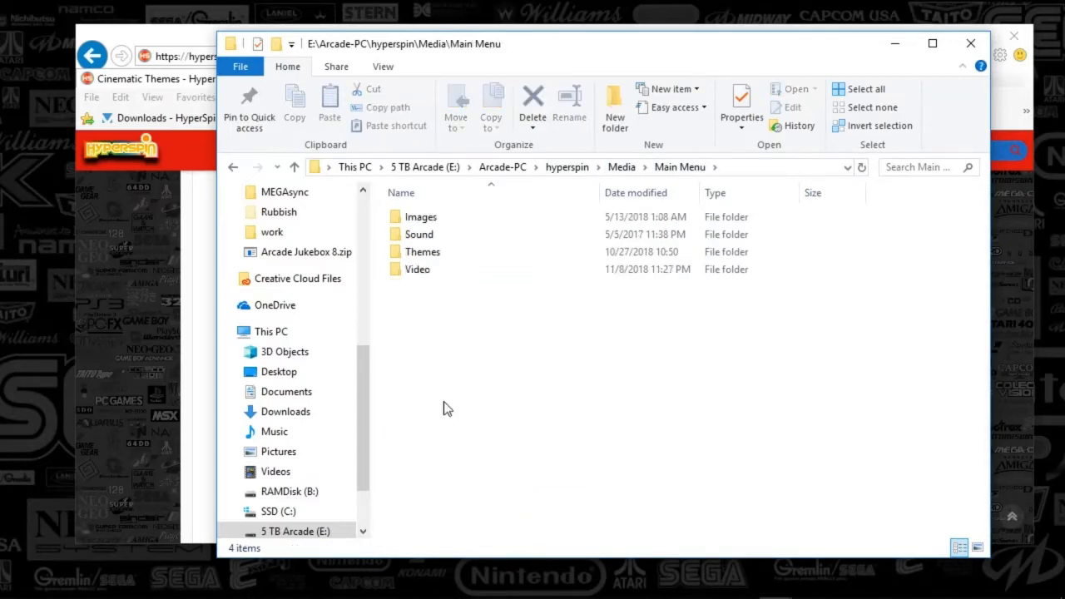
{"action": "left_click", "coordinate": [422, 251]}
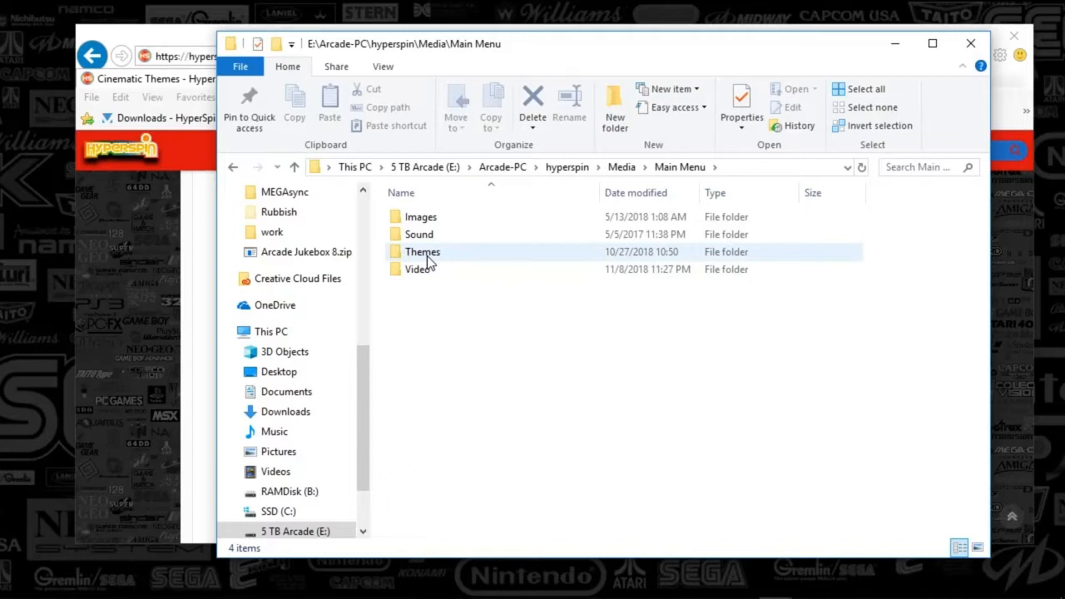
{"action": "mouse_move", "coordinate": [423, 251]}
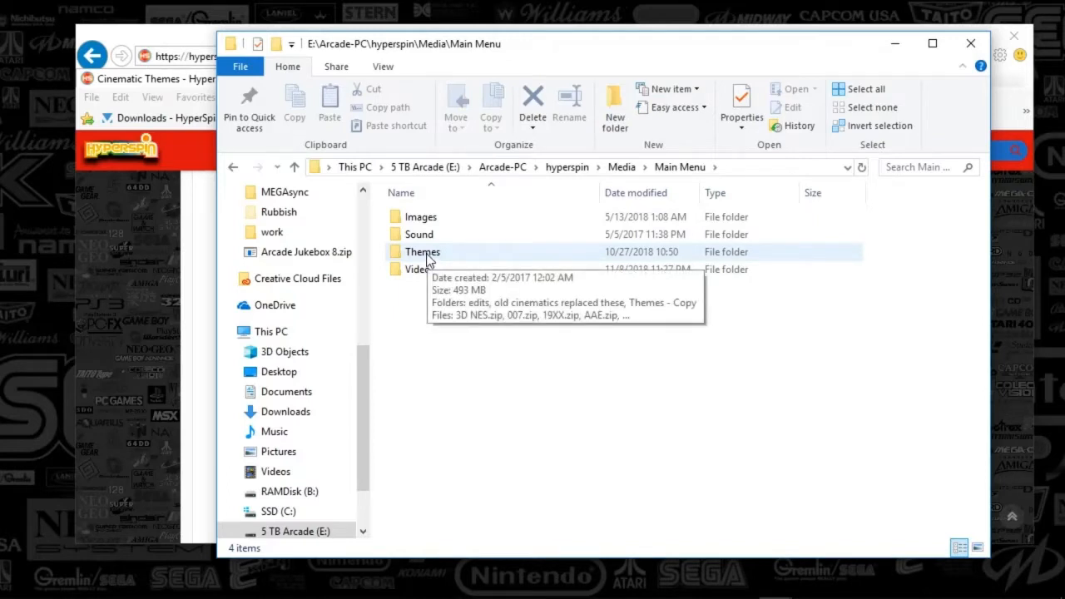
{"action": "double_click", "coordinate": [421, 251]}
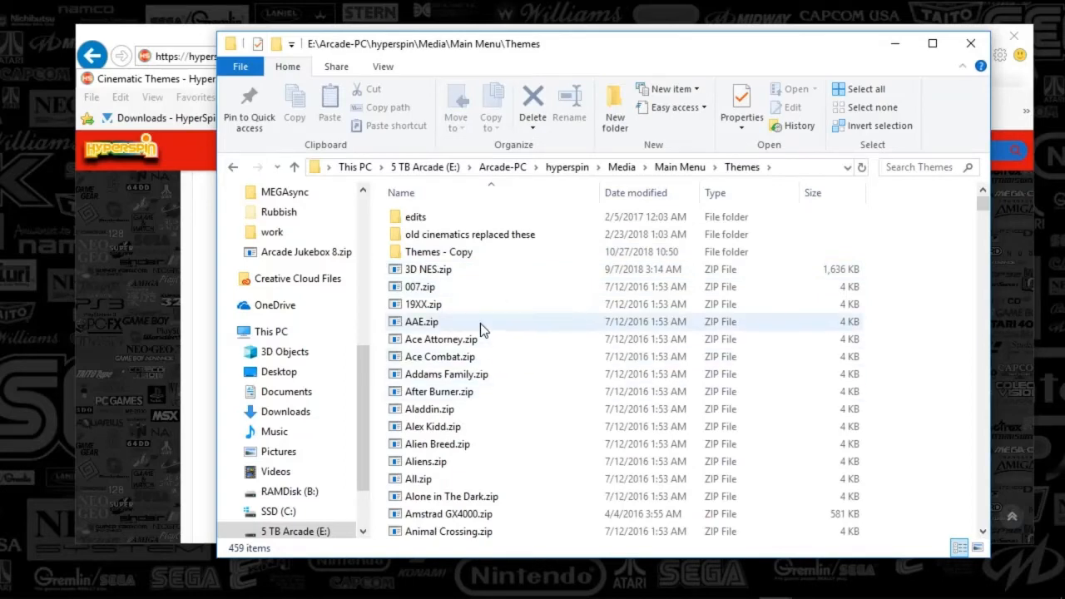
{"action": "mouse_move", "coordinate": [441, 338]}
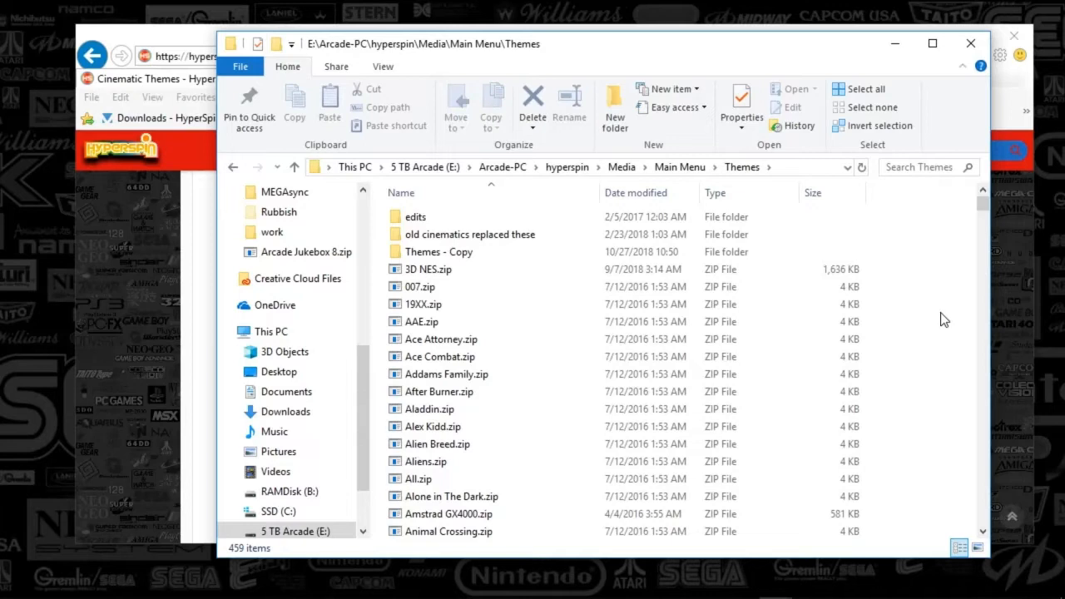
{"action": "mouse_move", "coordinate": [166, 285]}
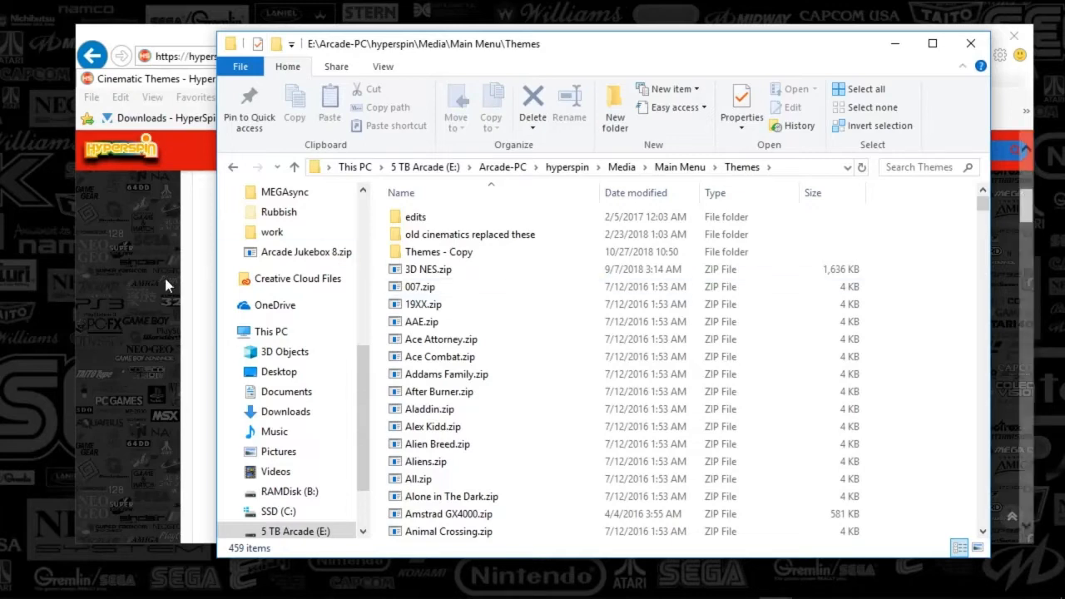
{"action": "mouse_move", "coordinate": [128, 344]}
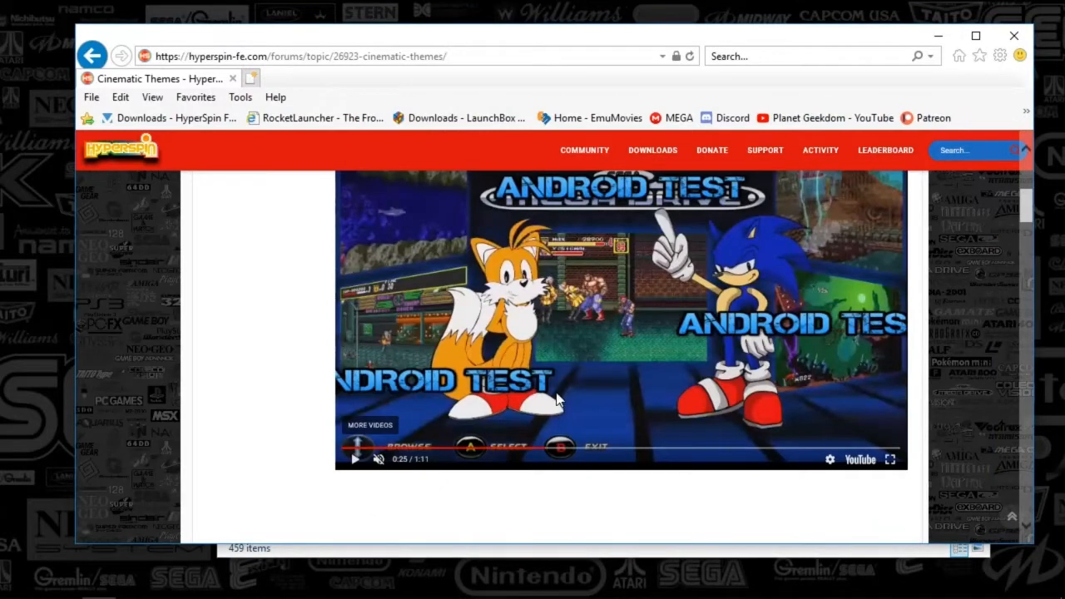
{"action": "mouse_move", "coordinate": [491, 406]}
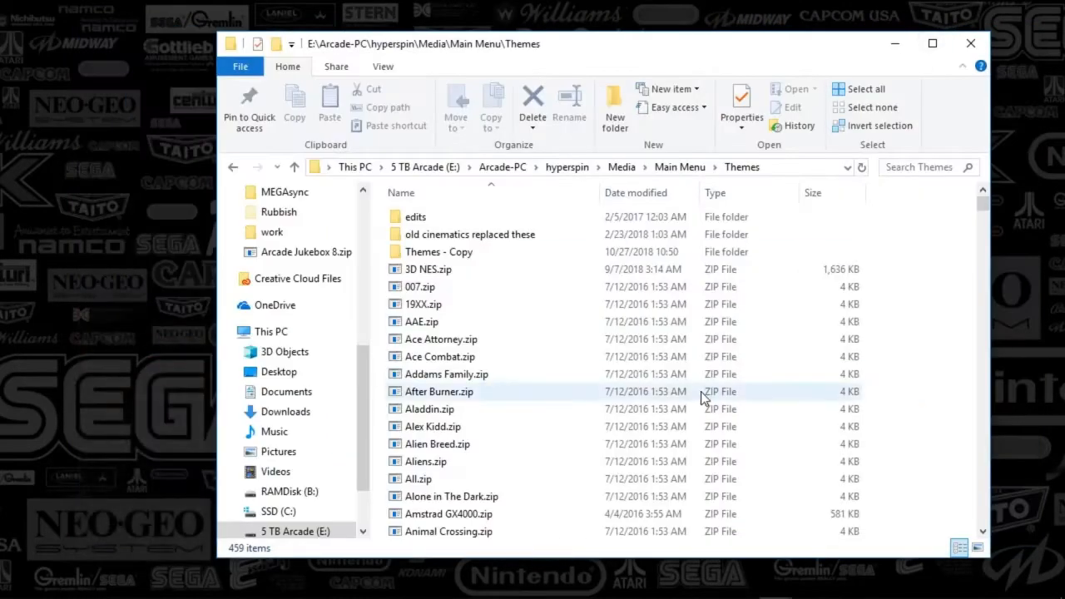
{"action": "scroll", "scroll_direction": "down", "scroll_amount": 3}
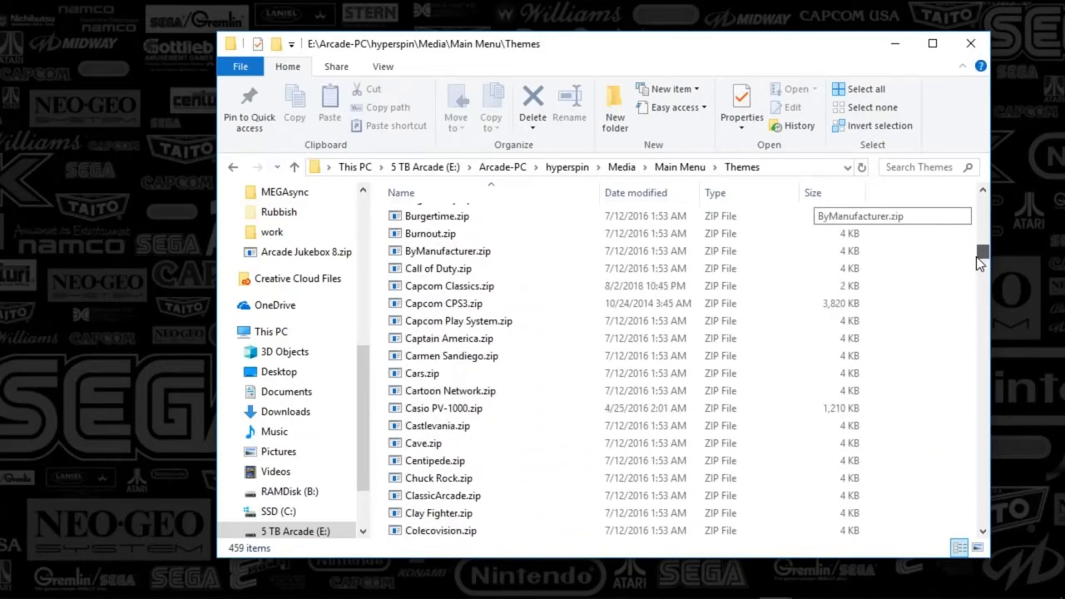
{"action": "scroll", "scroll_direction": "down", "scroll_amount": 3}
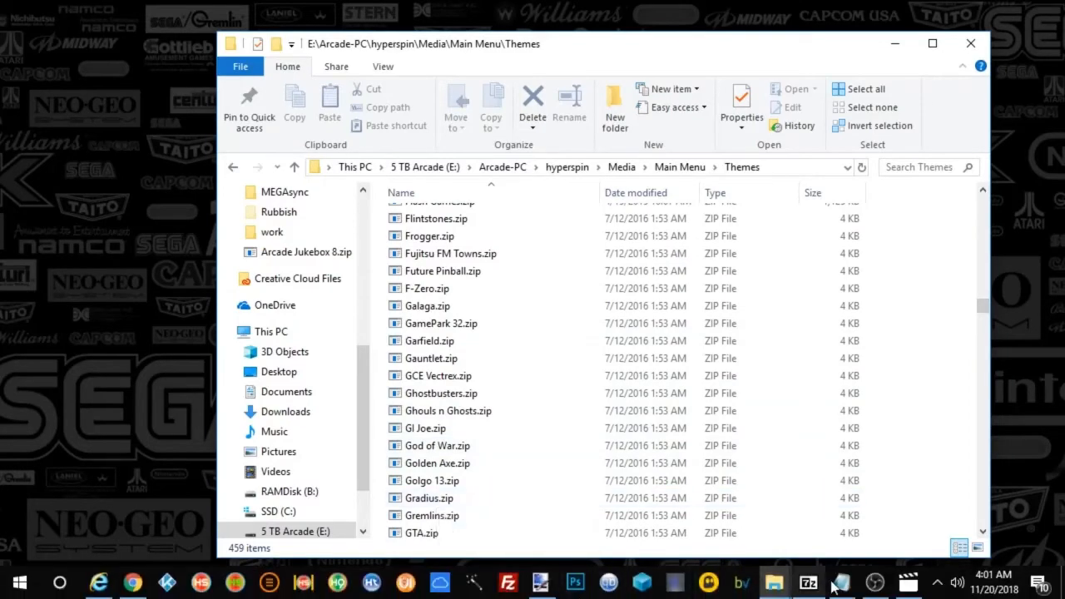
{"action": "left_click", "coordinate": [808, 581]}
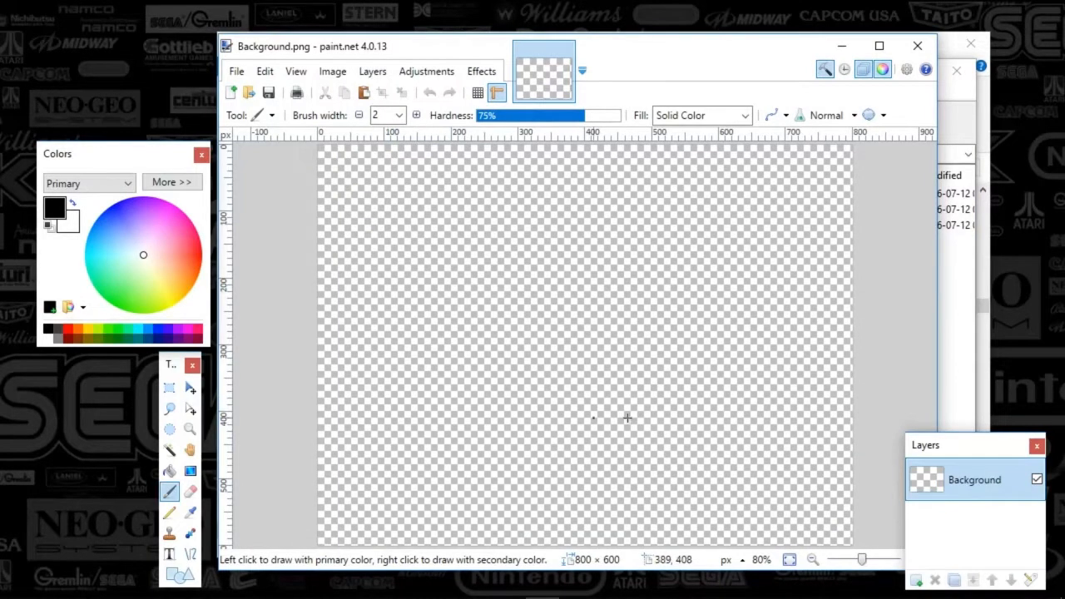
{"action": "mouse_move", "coordinate": [587, 574]}
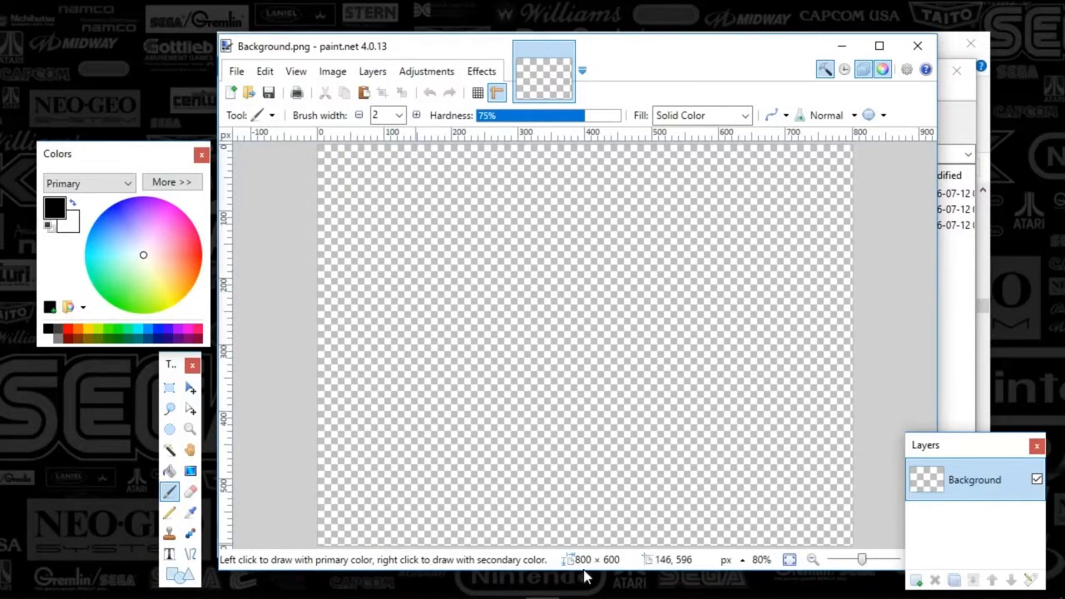
{"action": "mouse_move", "coordinate": [616, 568]}
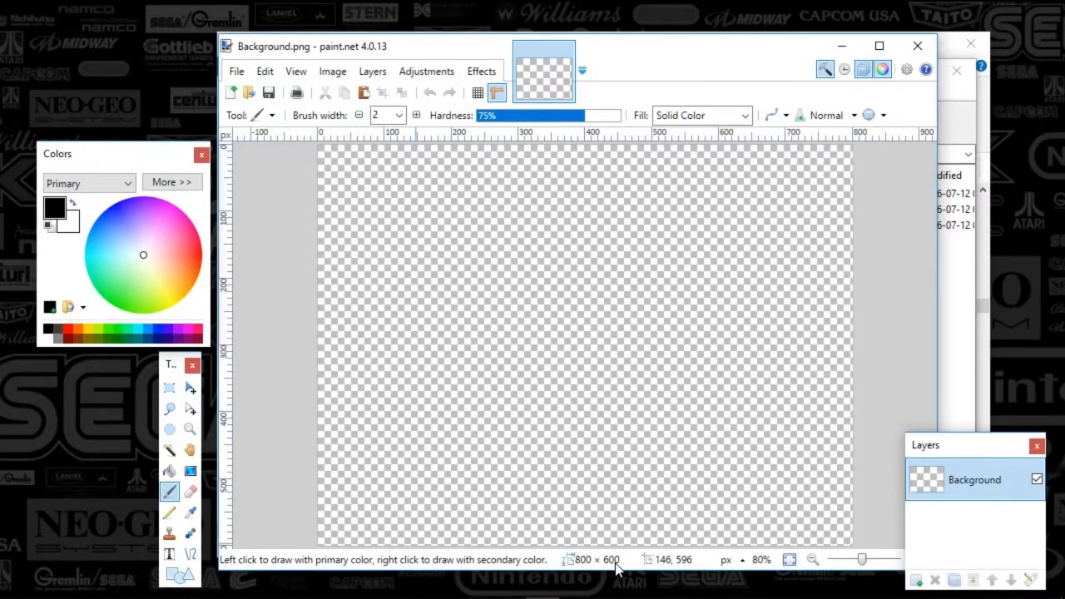
{"action": "mouse_move", "coordinate": [678, 469]}
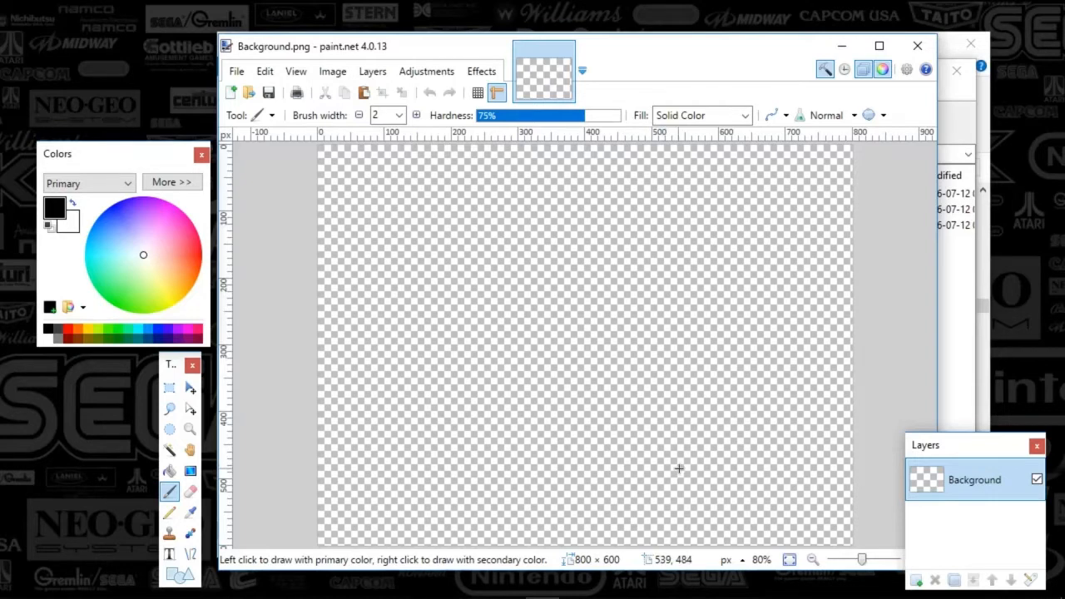
{"action": "mouse_move", "coordinate": [498, 366]}
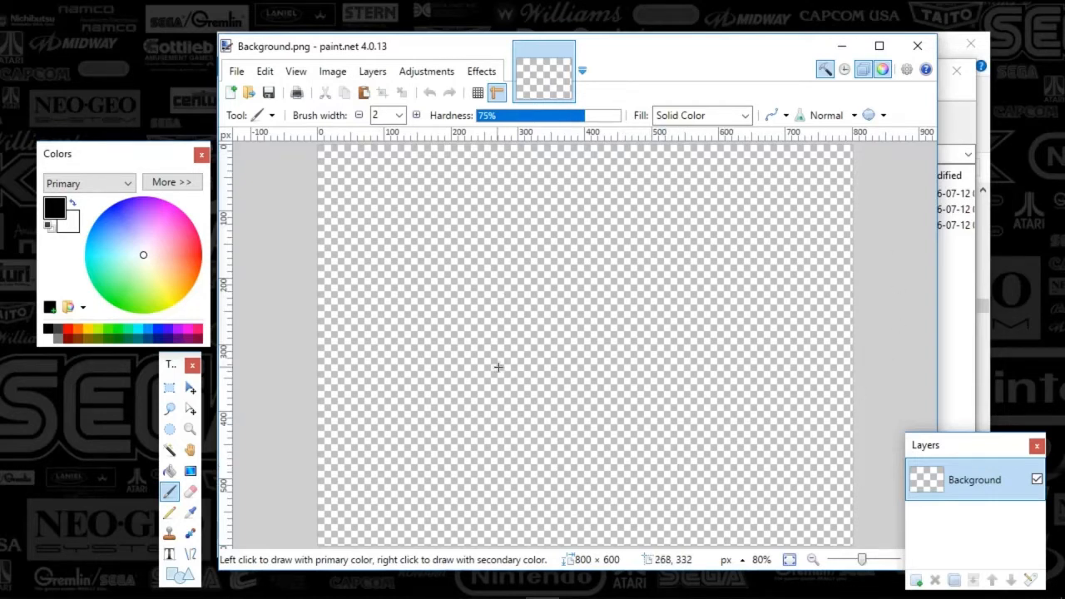
{"action": "mouse_move", "coordinate": [543, 368]}
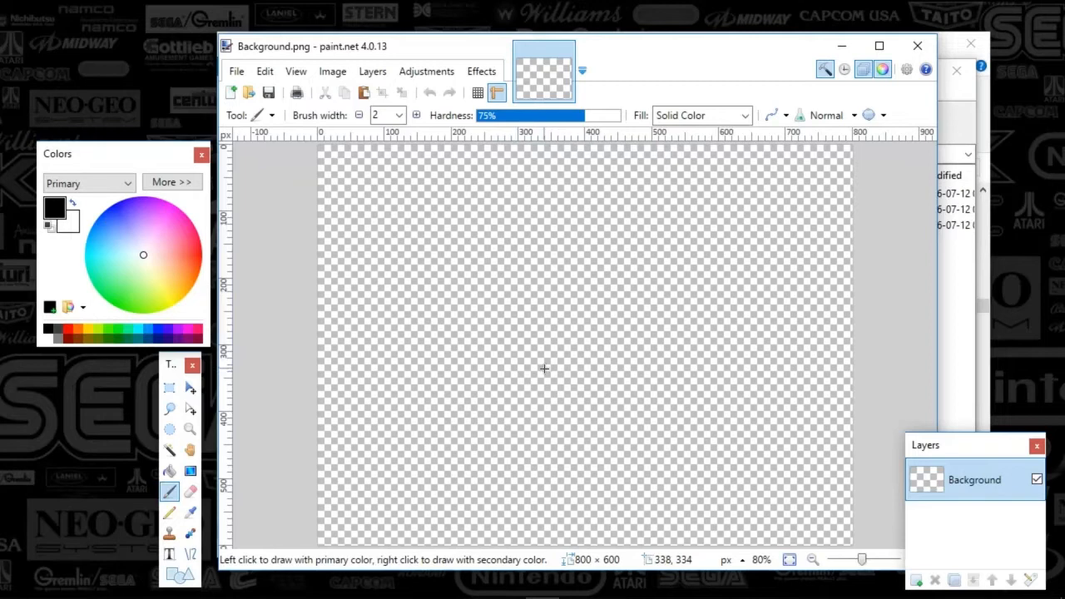
{"action": "mouse_move", "coordinate": [348, 274]}
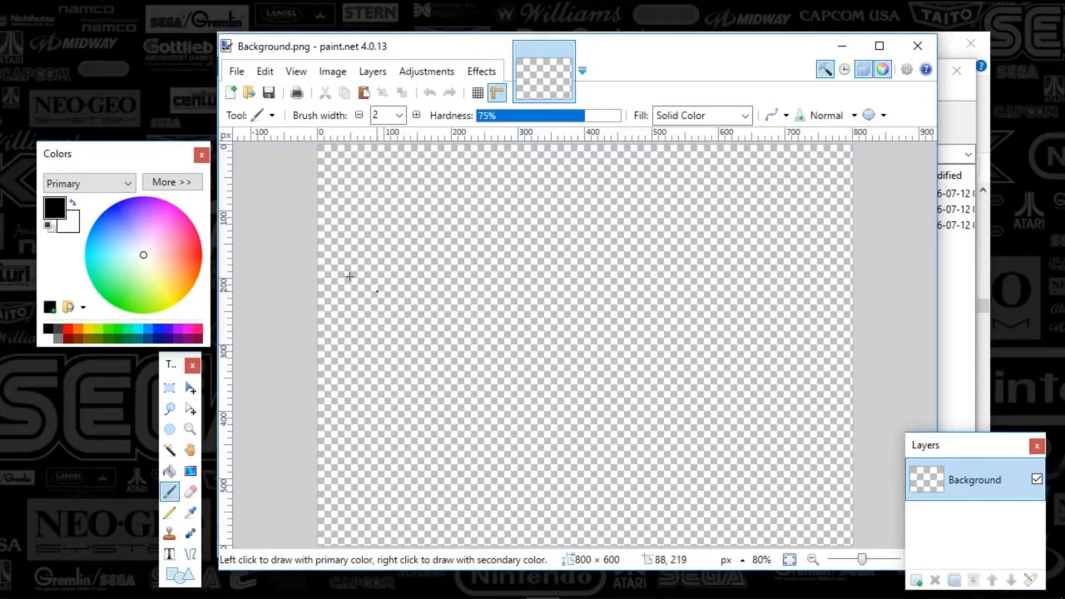
{"action": "mouse_move", "coordinate": [123, 433]}
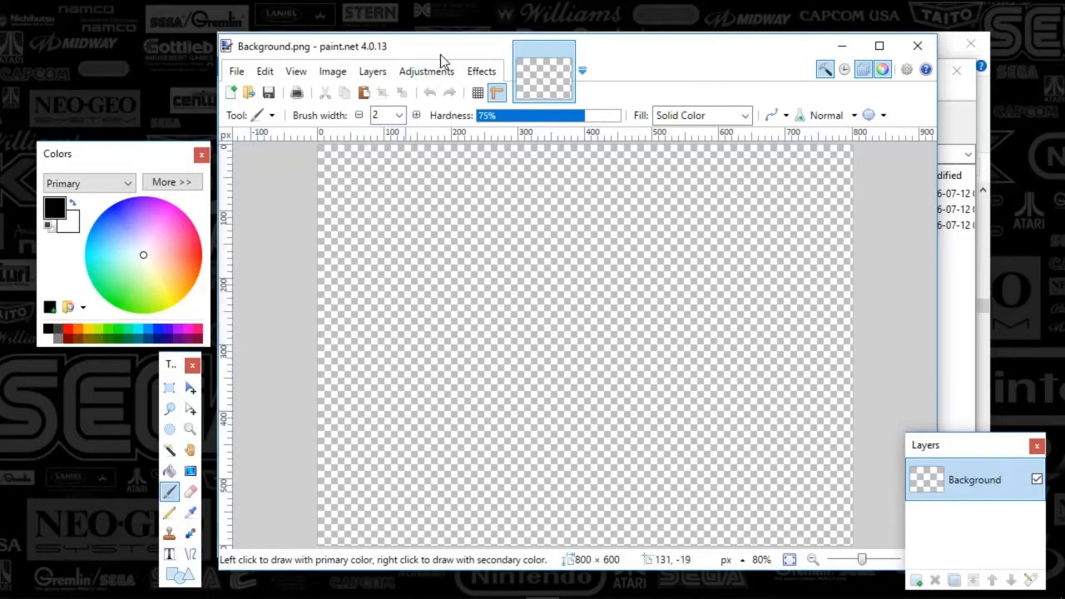
{"action": "mouse_move", "coordinate": [169, 451]}
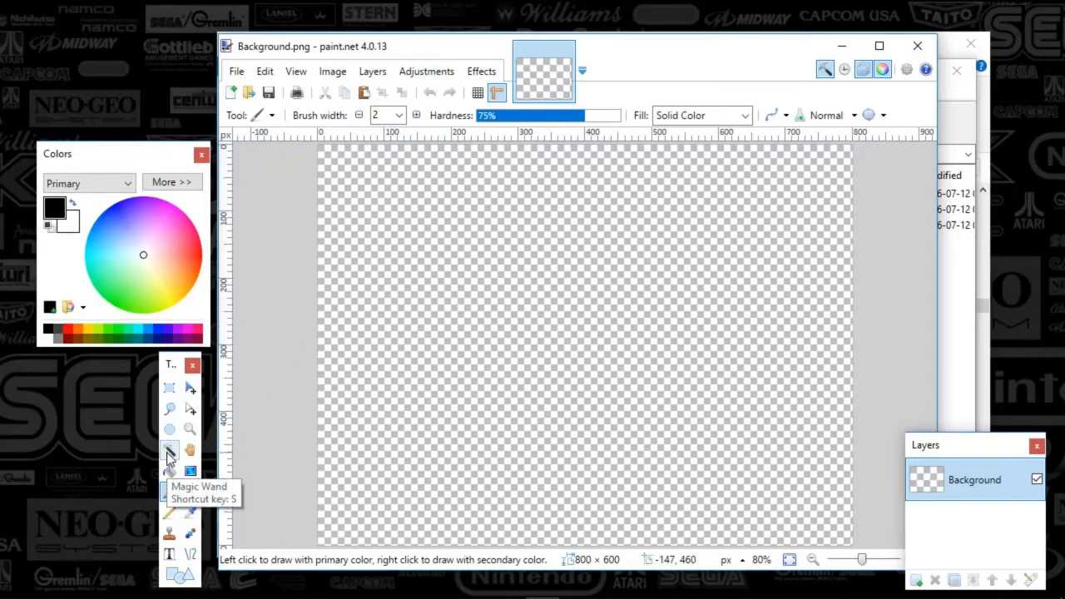
Step: Switch to the Magic Wand tool to select Background.png's transparent area
{"action": "left_click", "coordinate": [169, 450]}
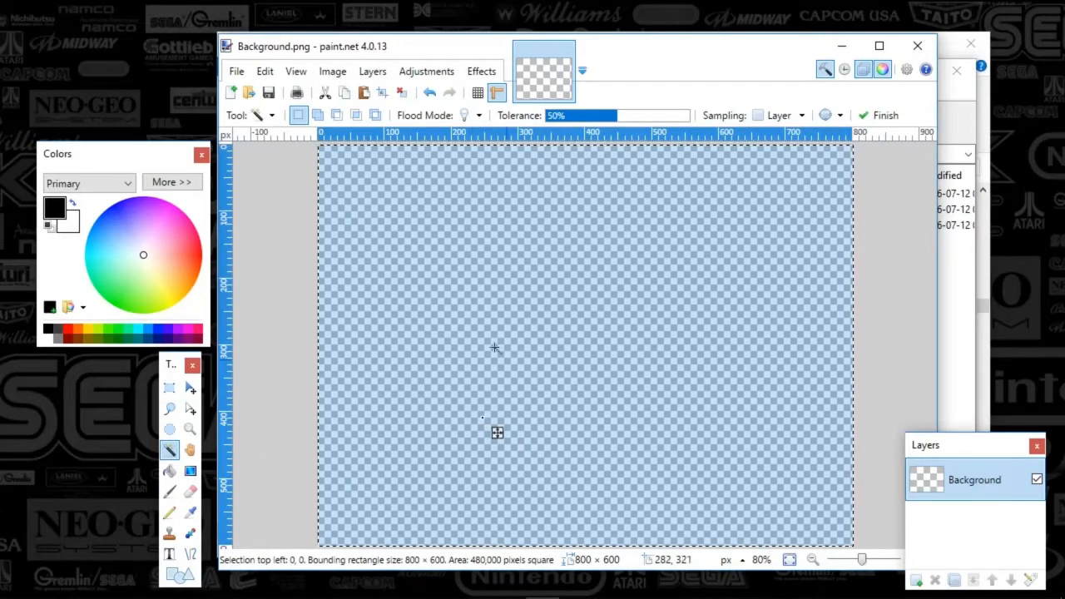
{"action": "mouse_move", "coordinate": [486, 198]}
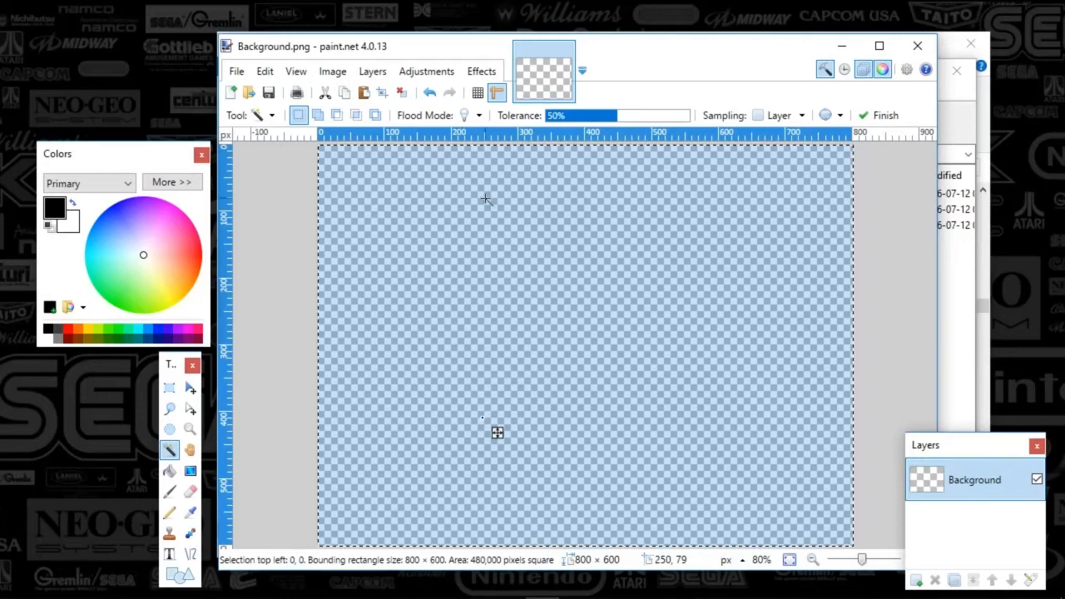
{"action": "mouse_move", "coordinate": [681, 505]}
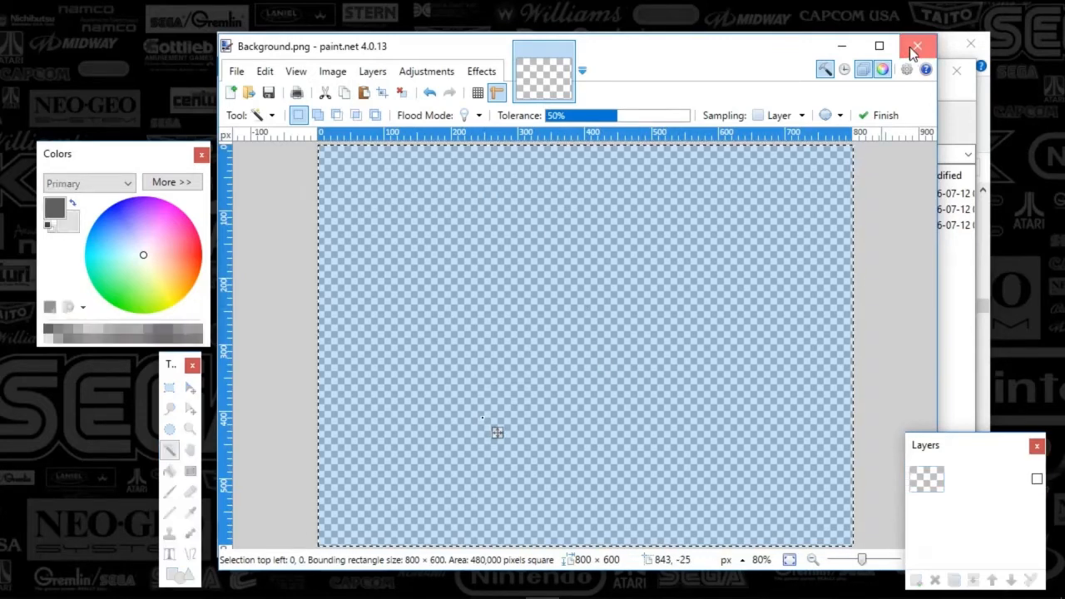
Step: Open Theme.xml from MAME.zip in Notepad and review its 1024×768 video settings
{"action": "right_click", "coordinate": [381, 226]}
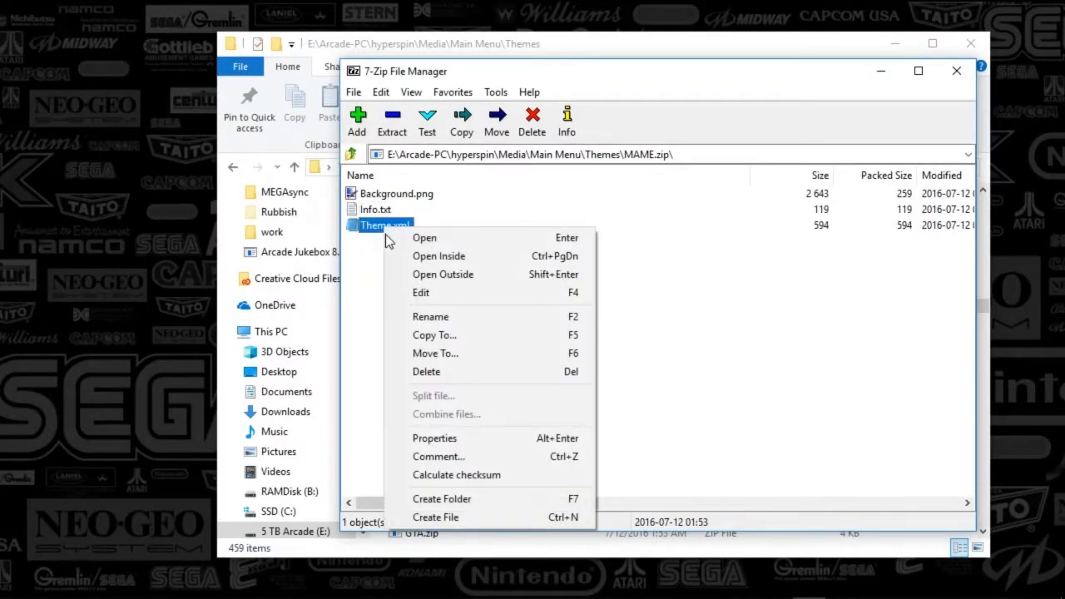
{"action": "mouse_move", "coordinate": [422, 292]}
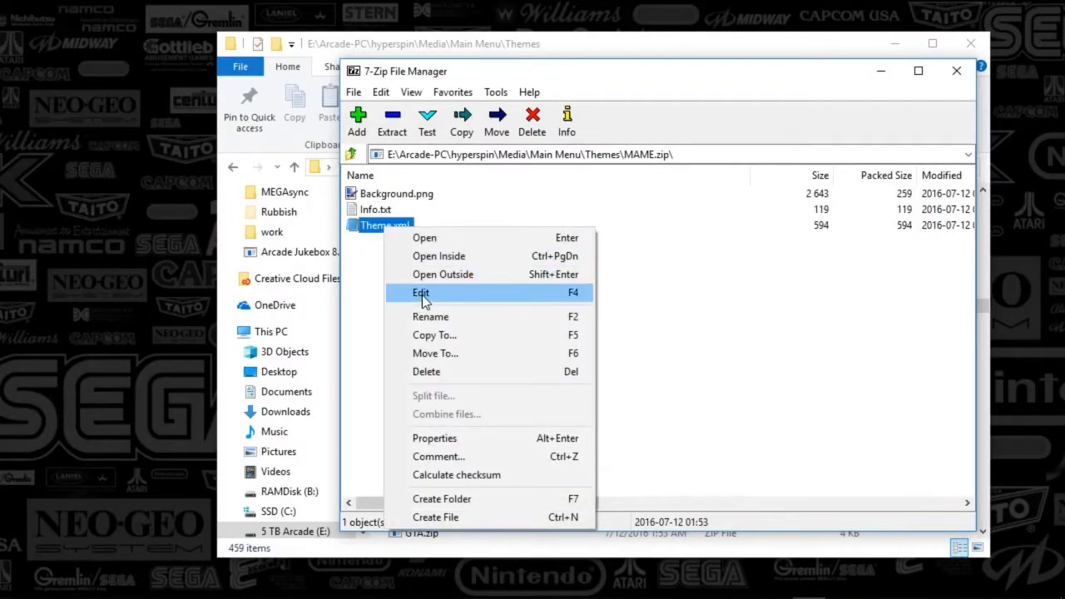
{"action": "left_click", "coordinate": [422, 292]}
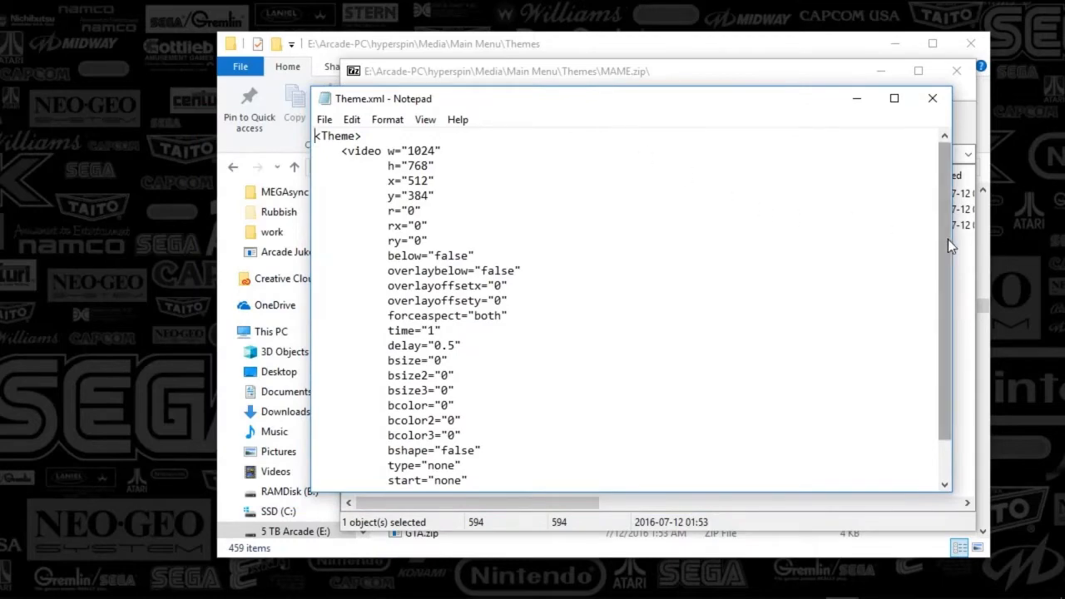
{"action": "mouse_move", "coordinate": [948, 241]}
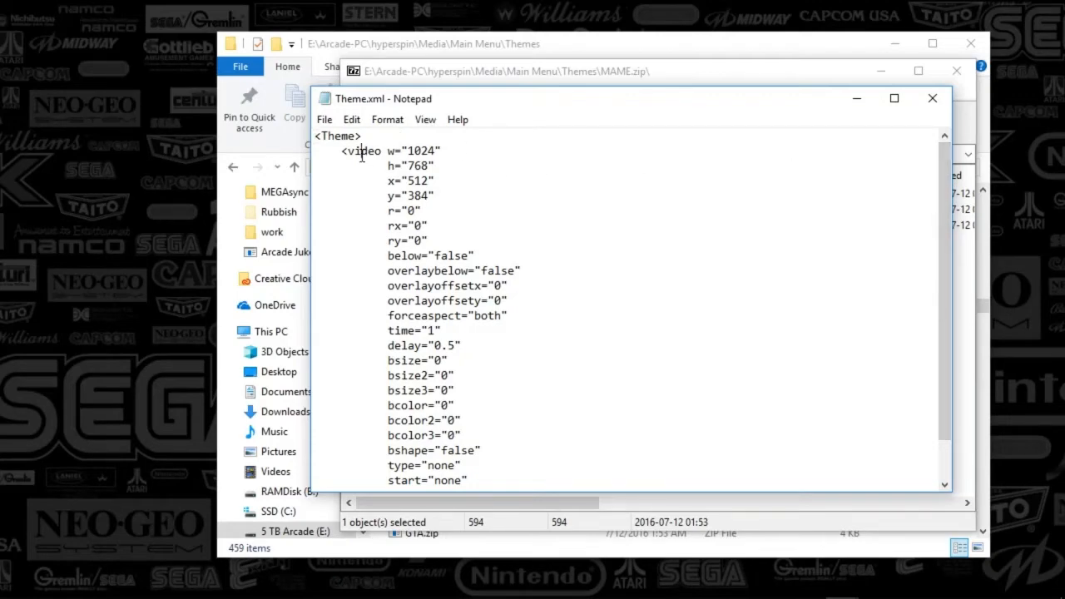
{"action": "left_click_drag", "start_coordinate": [353, 150], "coordinate": [444, 164]}
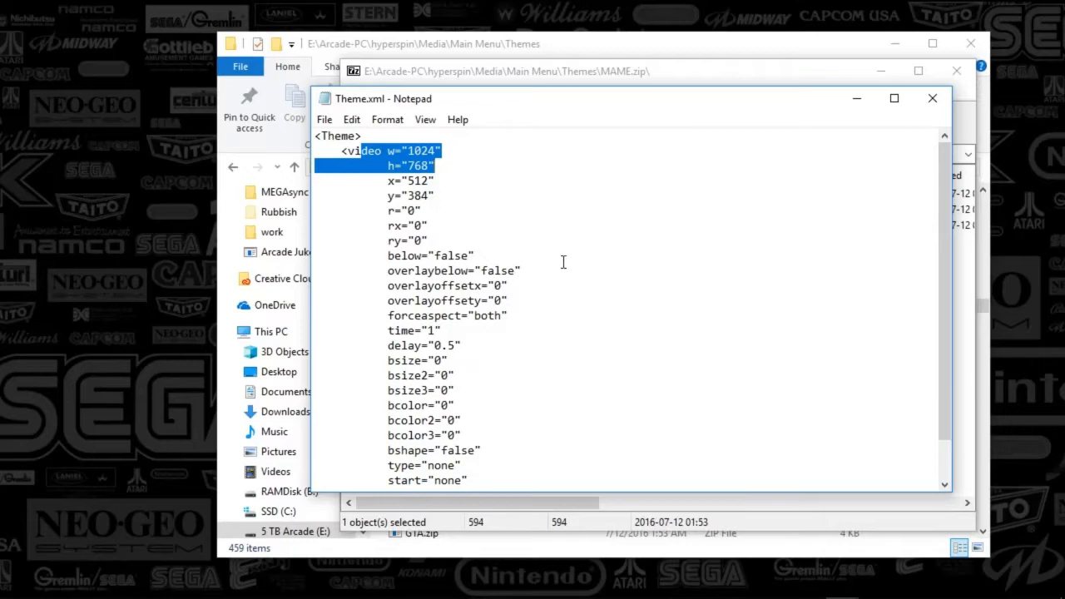
{"action": "mouse_move", "coordinate": [953, 239]}
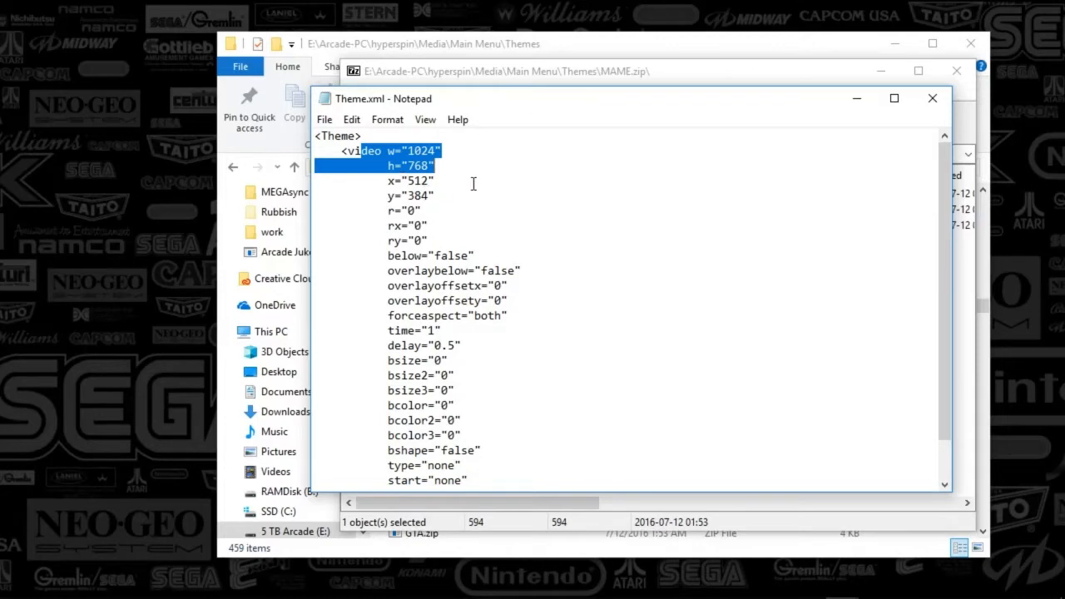
{"action": "mouse_move", "coordinate": [479, 192]}
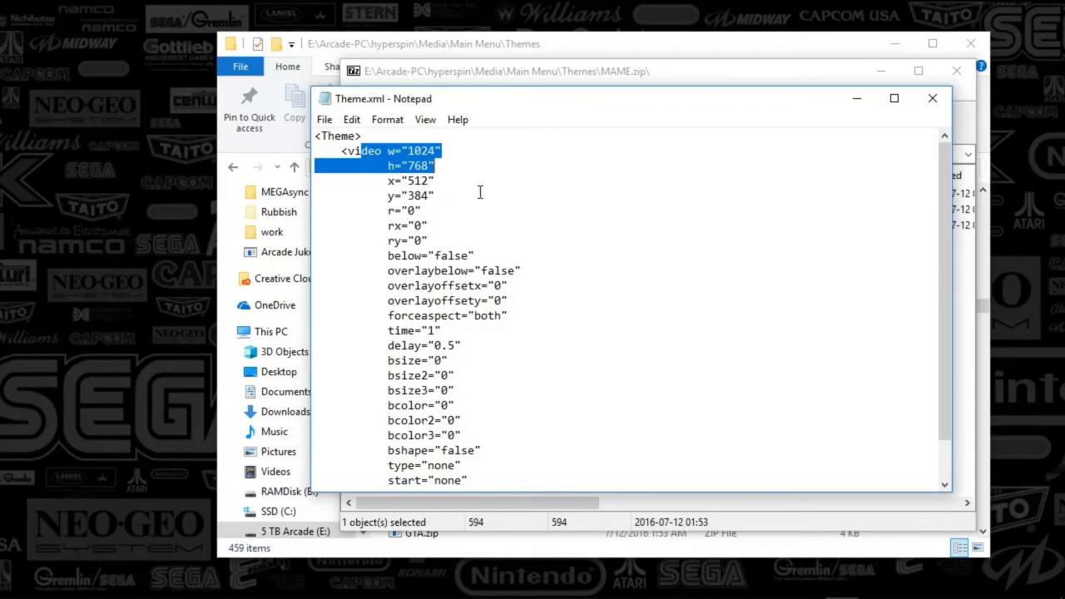
{"action": "mouse_move", "coordinate": [474, 187]}
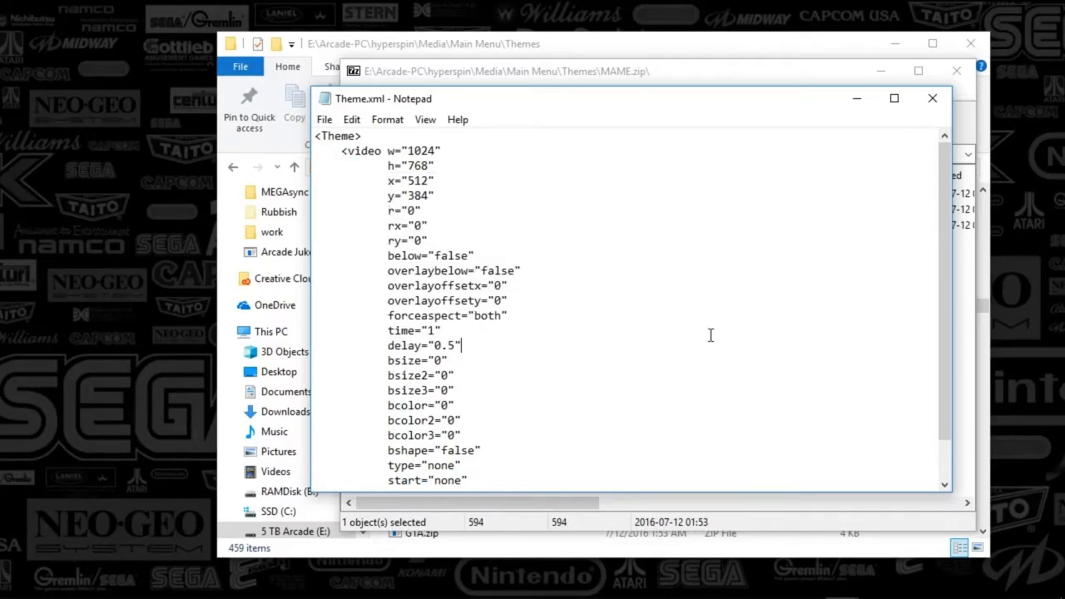
{"action": "scroll", "scroll_direction": "down", "scroll_amount": 3}
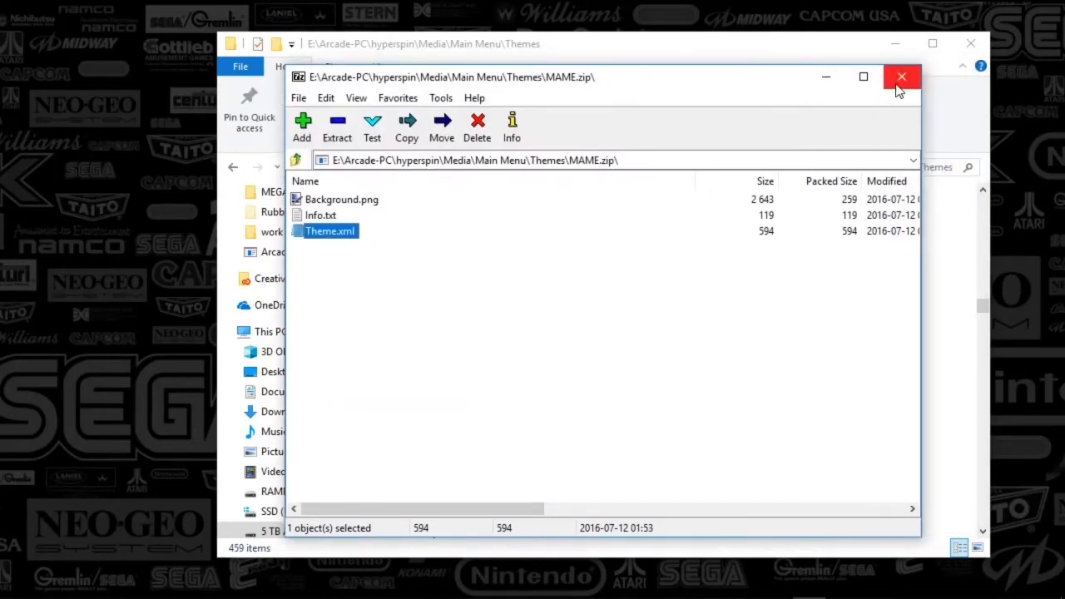
{"action": "mouse_move", "coordinate": [901, 77]}
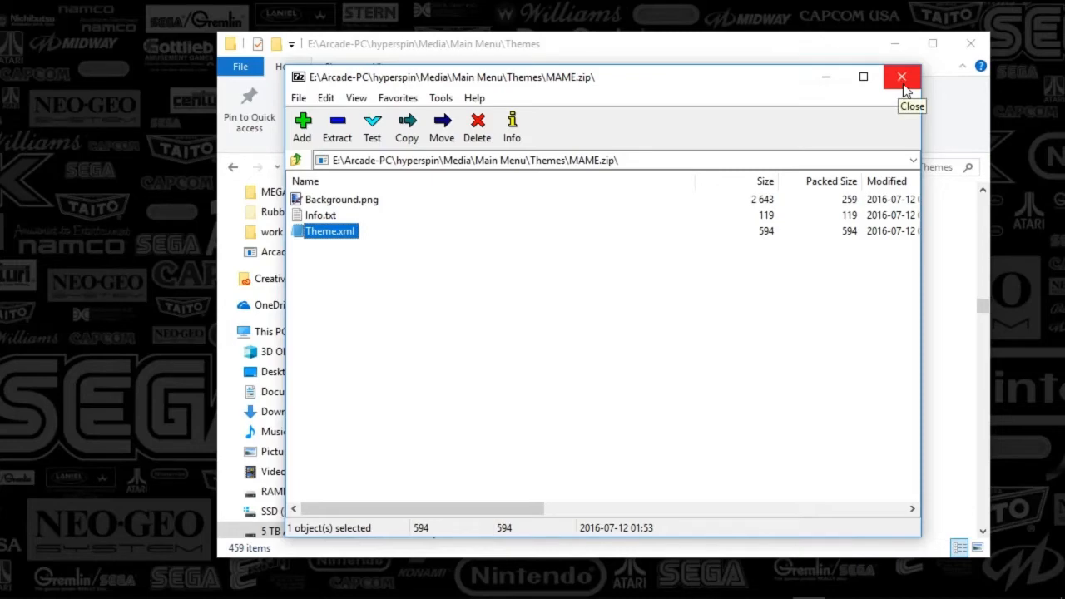
Step: Close the 7-Zip window for MAME.zip
{"action": "left_click", "coordinate": [902, 77]}
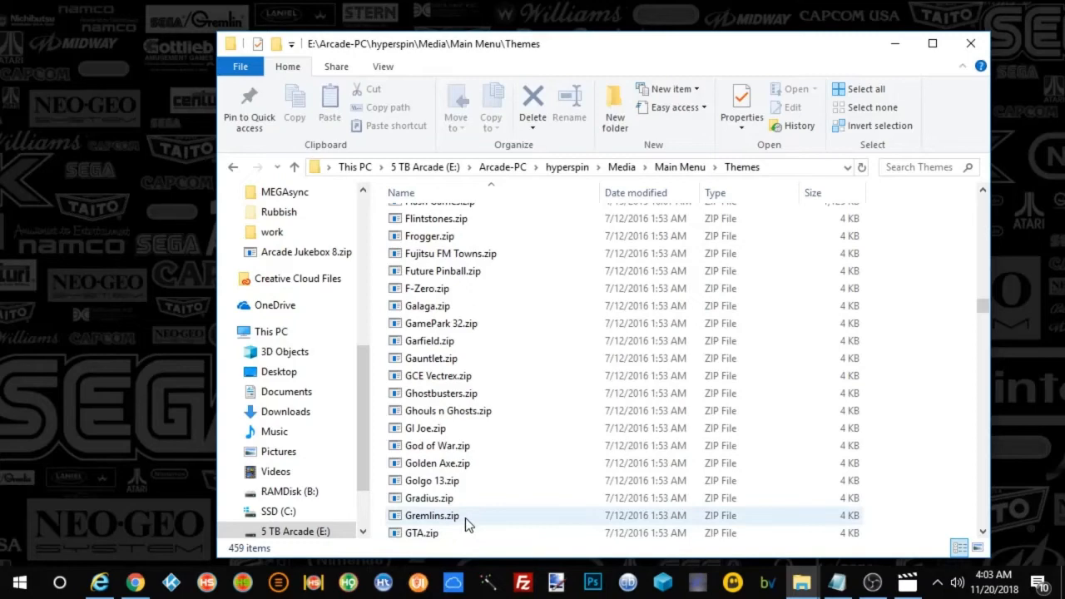
{"action": "mouse_move", "coordinate": [438, 485]}
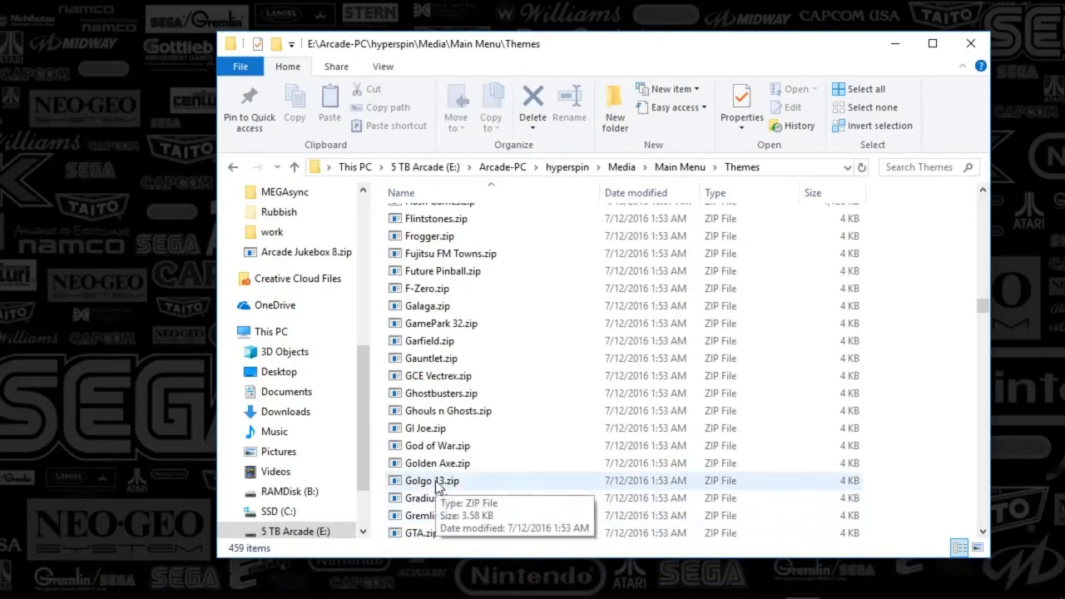
{"action": "mouse_move", "coordinate": [76, 356]}
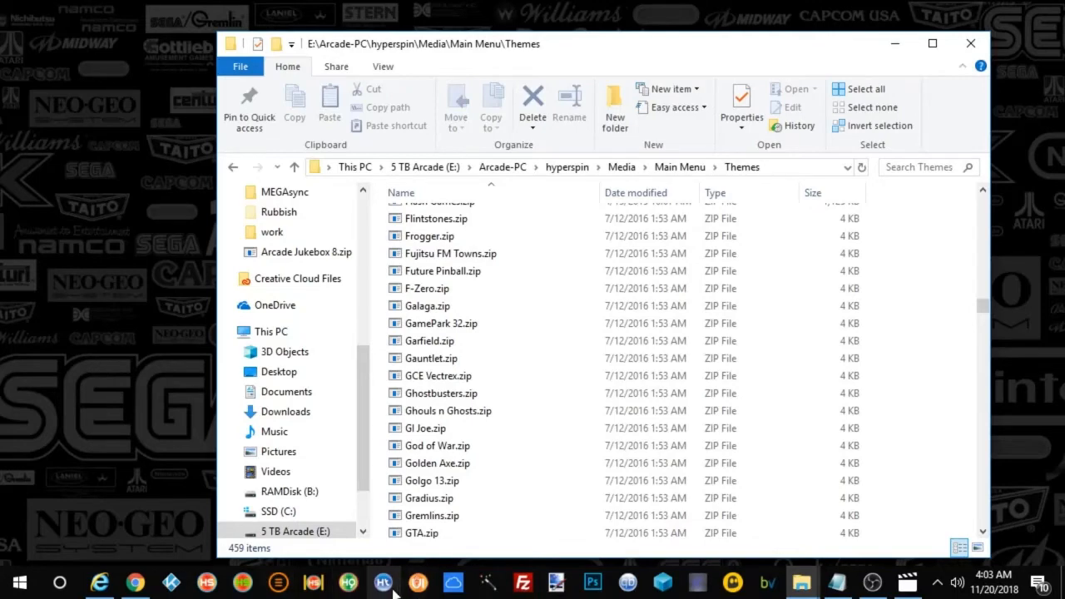
Step: Launch HyperTheme from the taskbar to preview the main menu theme
{"action": "left_click", "coordinate": [430, 340]}
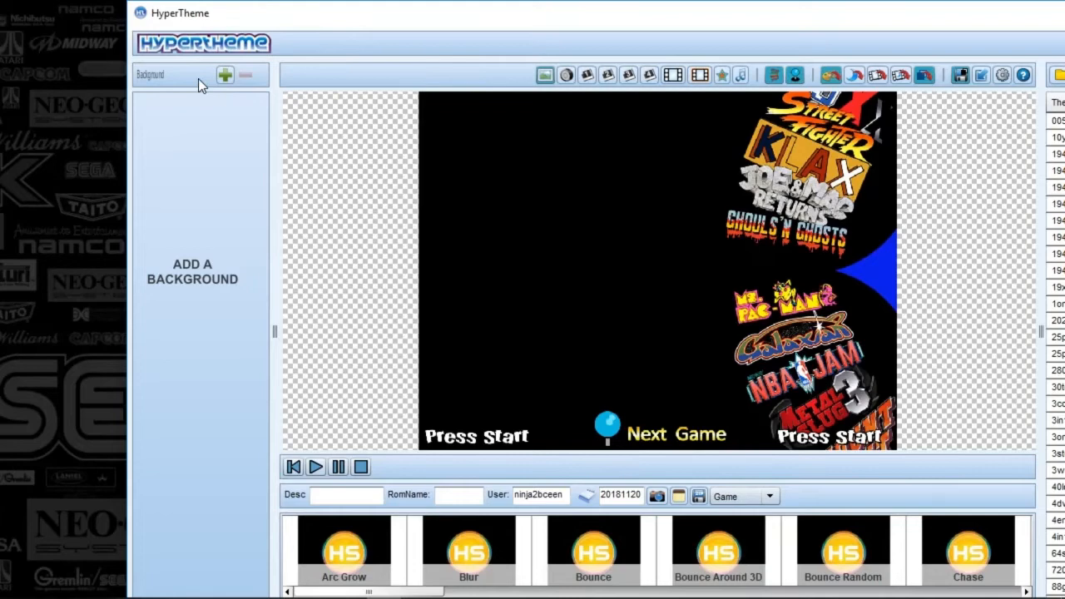
{"action": "mouse_move", "coordinate": [639, 210]}
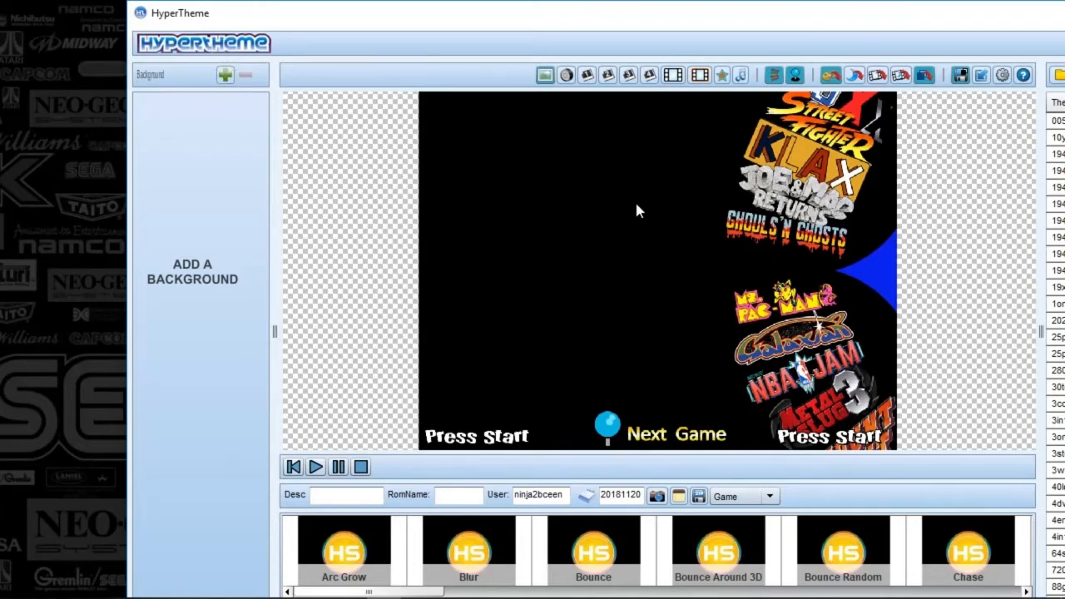
{"action": "mouse_move", "coordinate": [666, 21]}
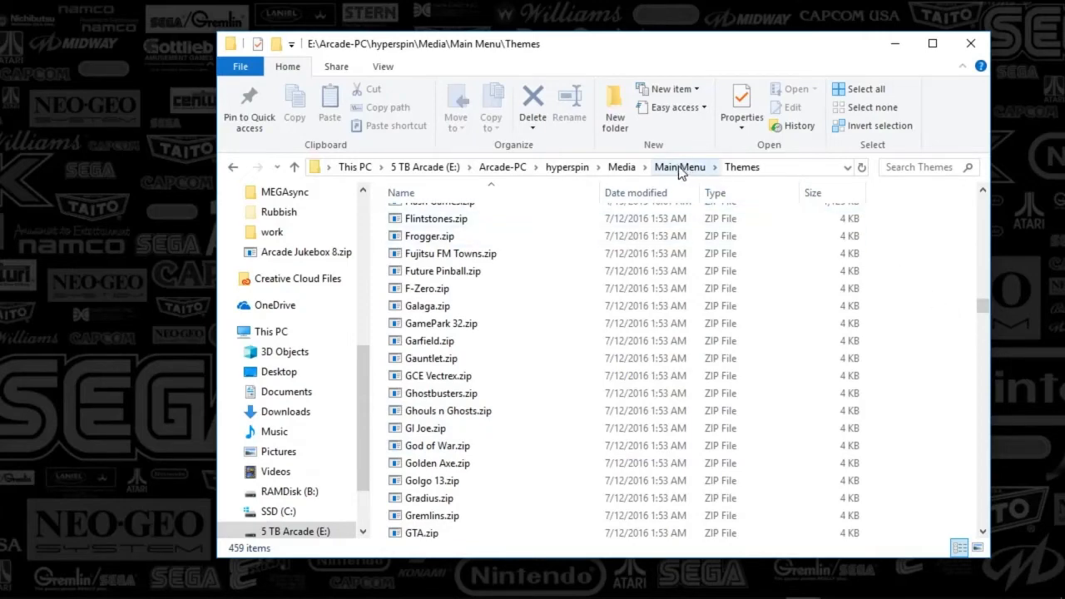
{"action": "mouse_move", "coordinate": [672, 171]}
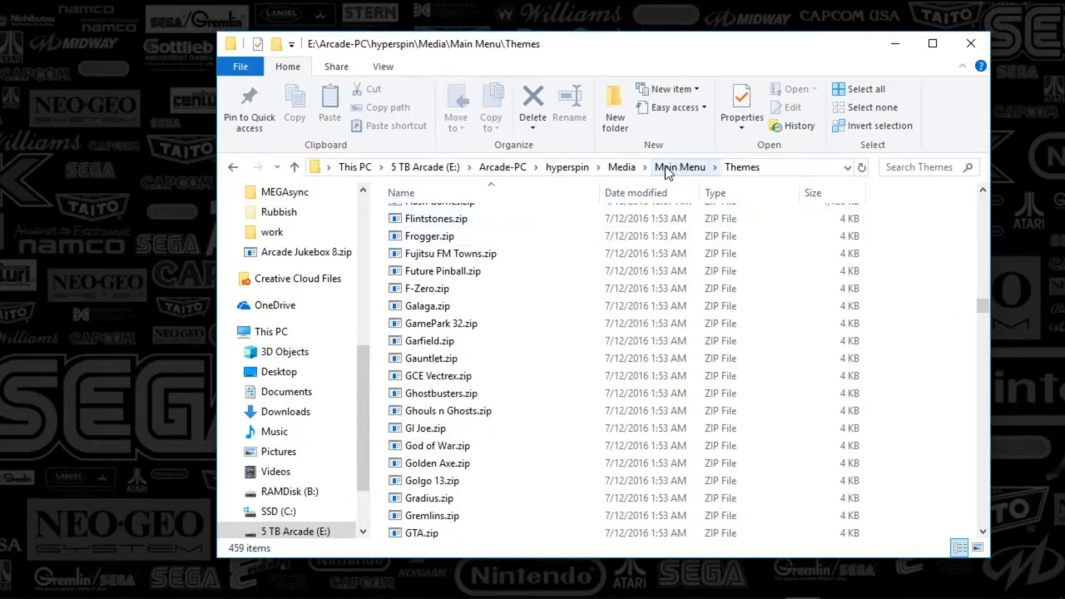
Step: Go from Main Menu into the Video folder and scroll to the MAME videos
{"action": "left_click", "coordinate": [680, 166]}
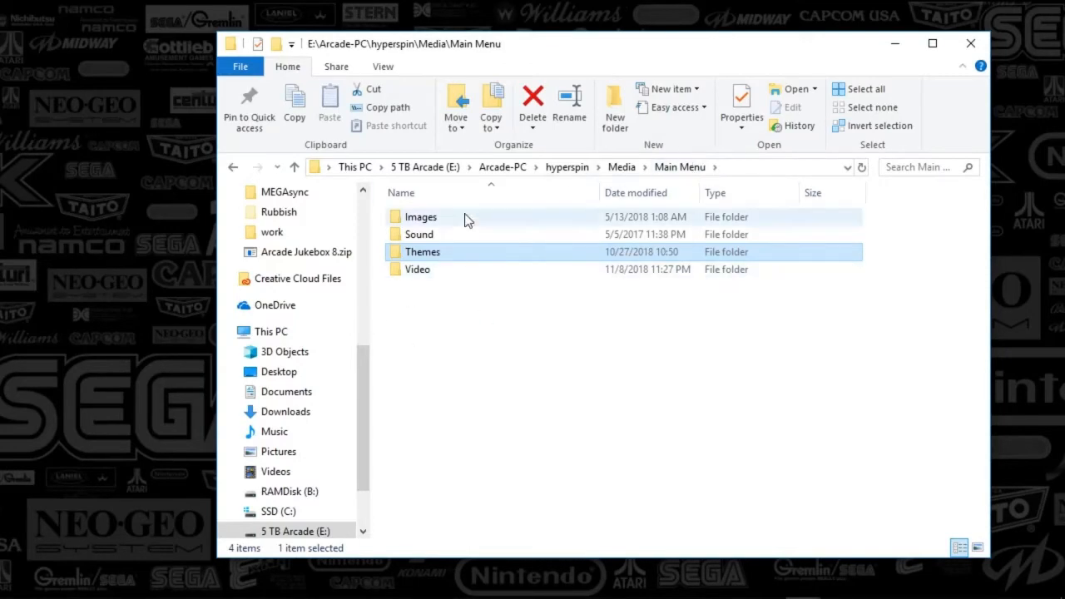
{"action": "double_click", "coordinate": [422, 252]}
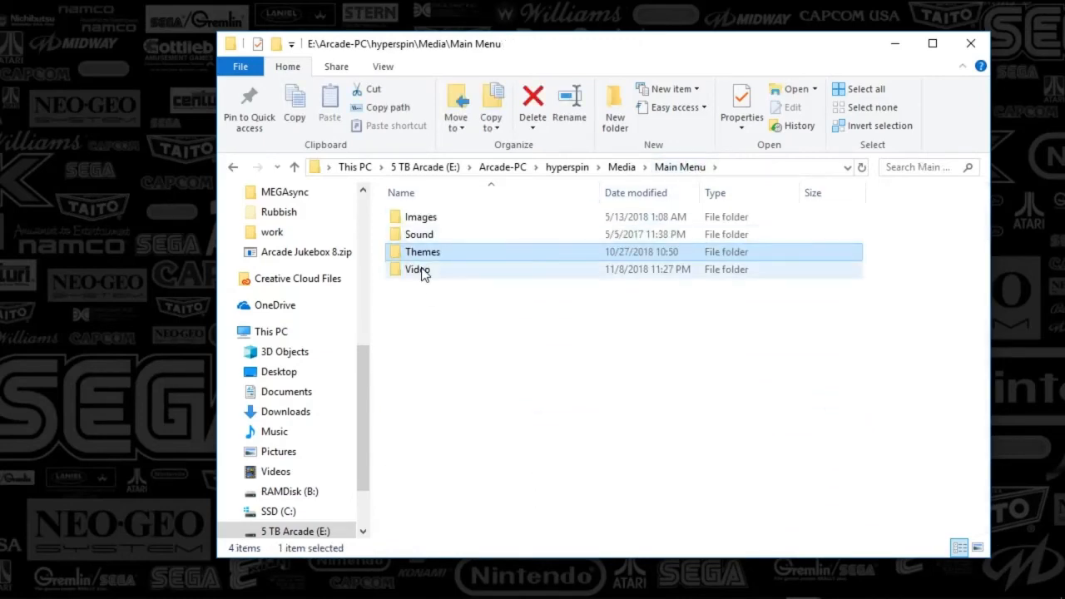
{"action": "double_click", "coordinate": [417, 269]}
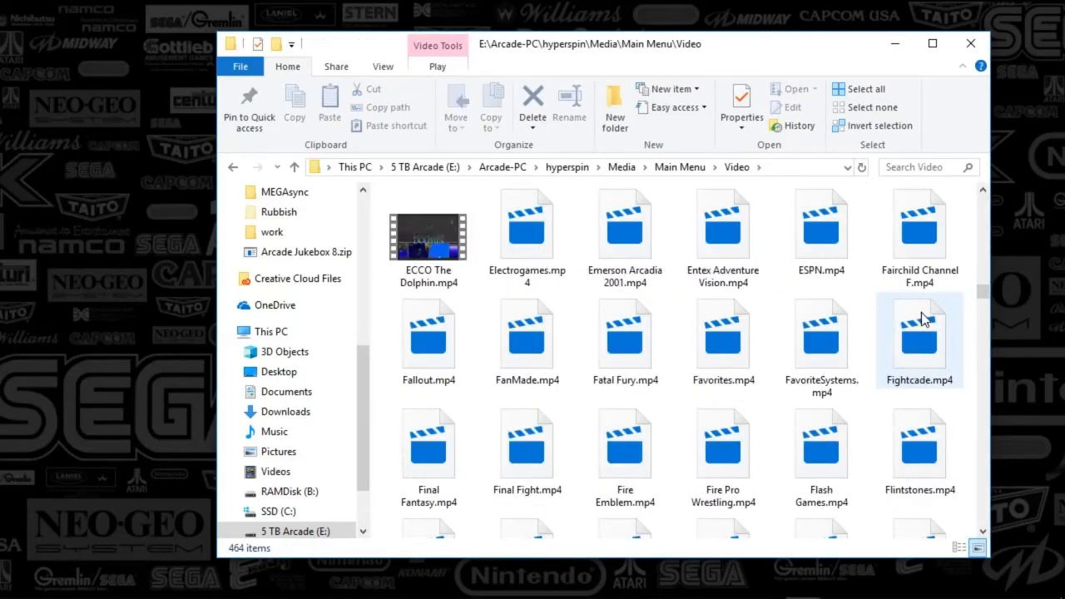
{"action": "scroll", "scroll_direction": "down", "scroll_amount": 3}
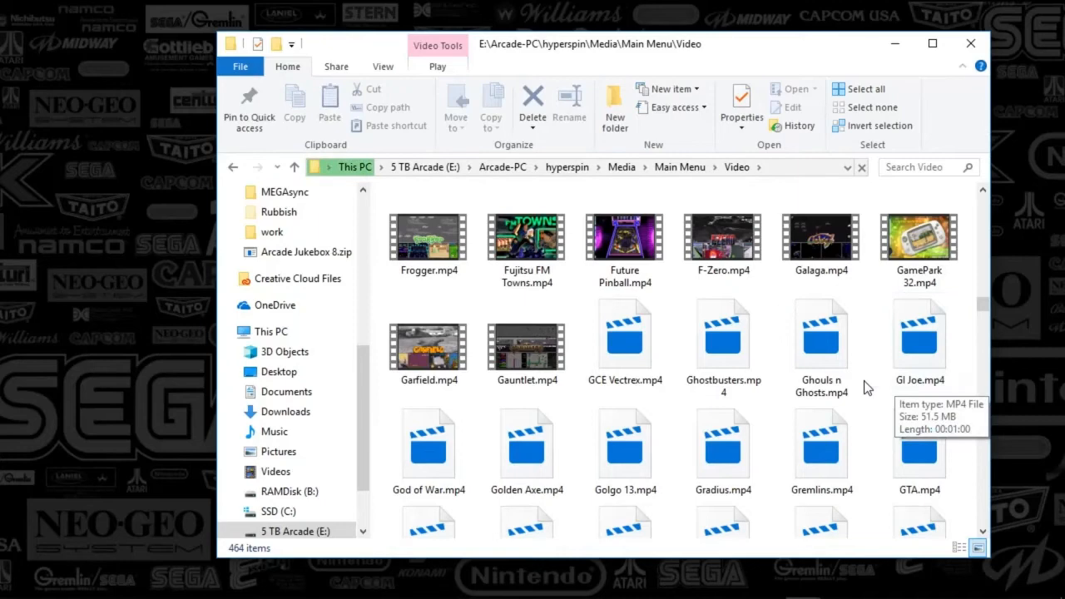
{"action": "scroll", "scroll_direction": "down", "scroll_amount": 3}
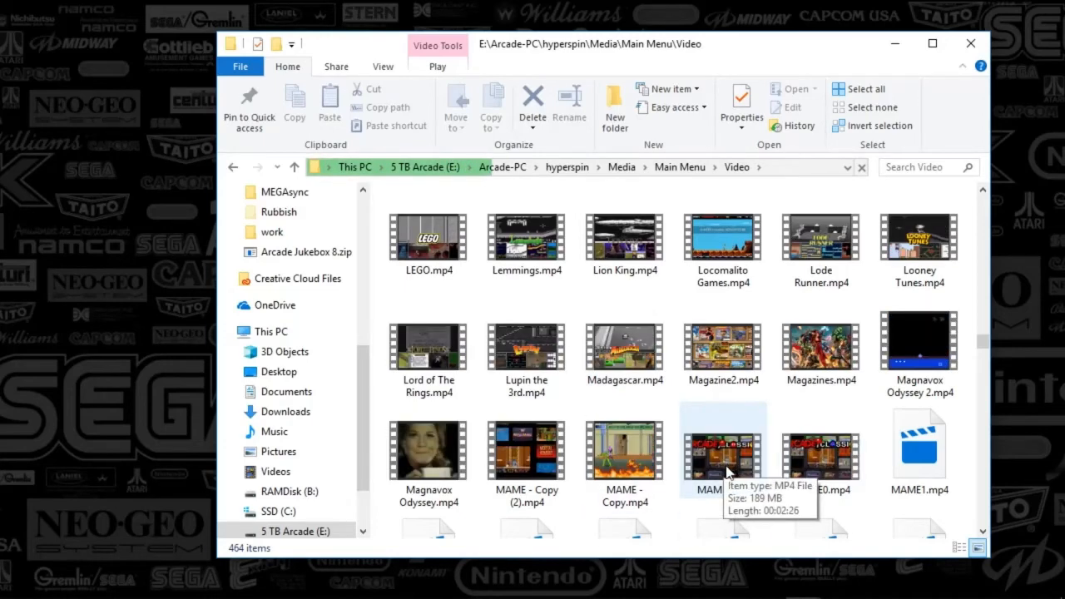
Step: Play MAME.mp4 in Movies & TV, pausing and resuming, then refocus File Explorer
{"action": "double_click", "coordinate": [722, 445]}
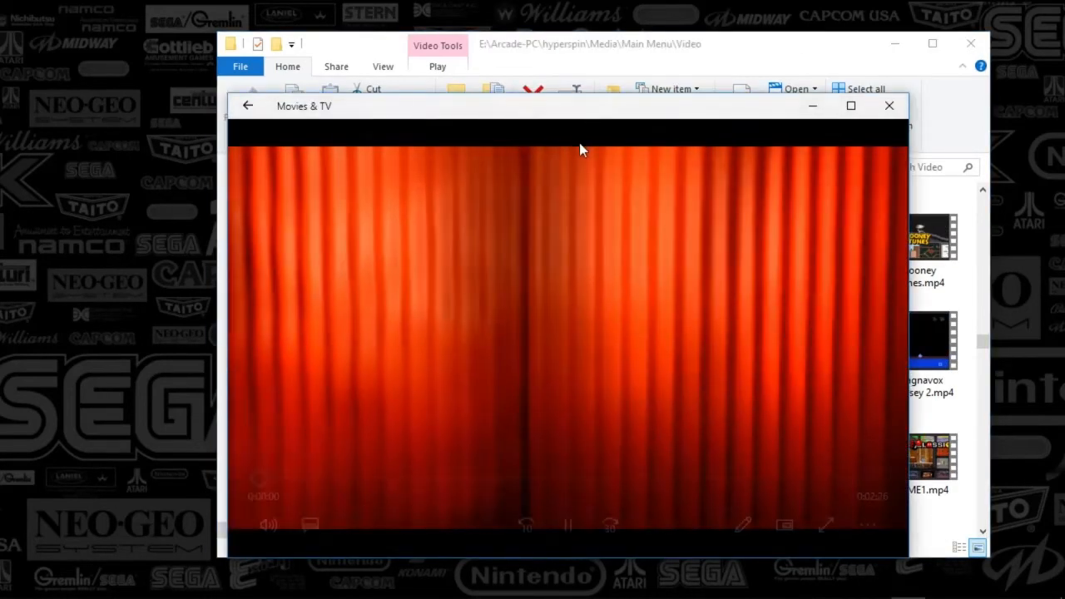
{"action": "left_click", "coordinate": [567, 525]}
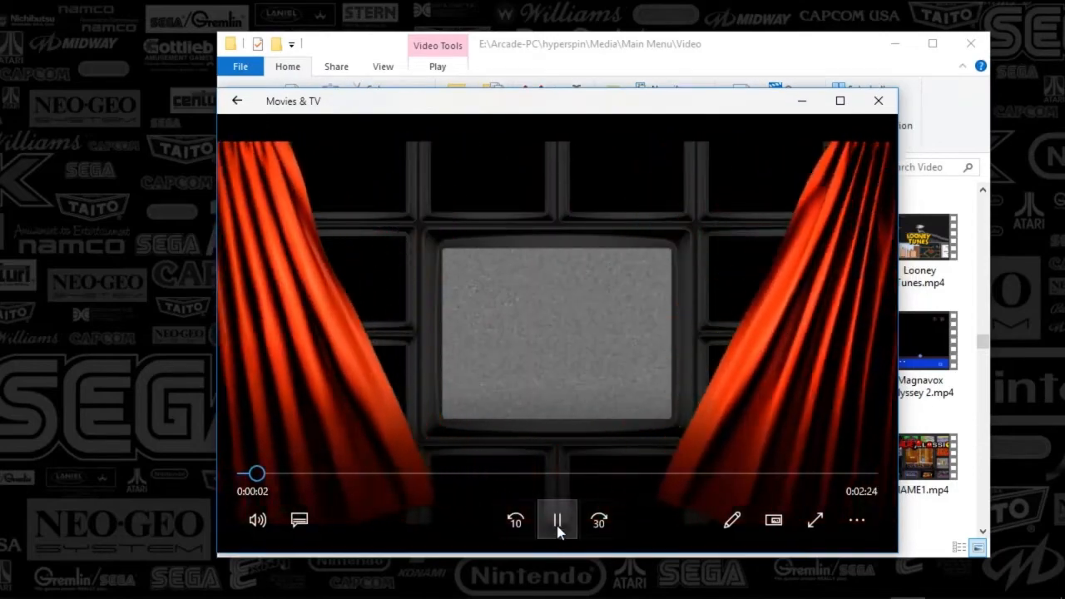
{"action": "left_click", "coordinate": [556, 519]}
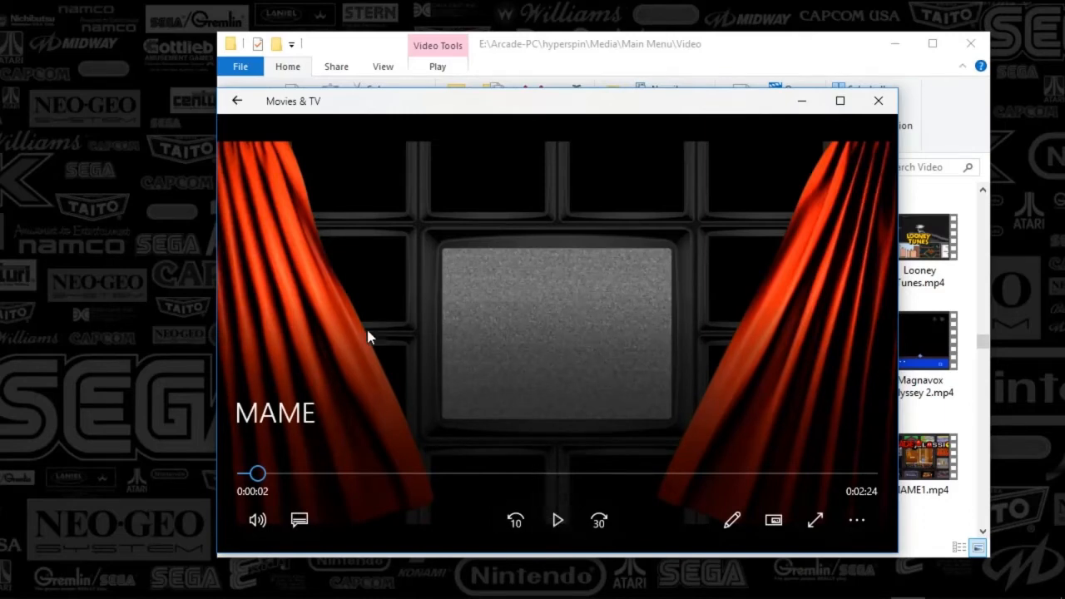
{"action": "mouse_move", "coordinate": [555, 213]}
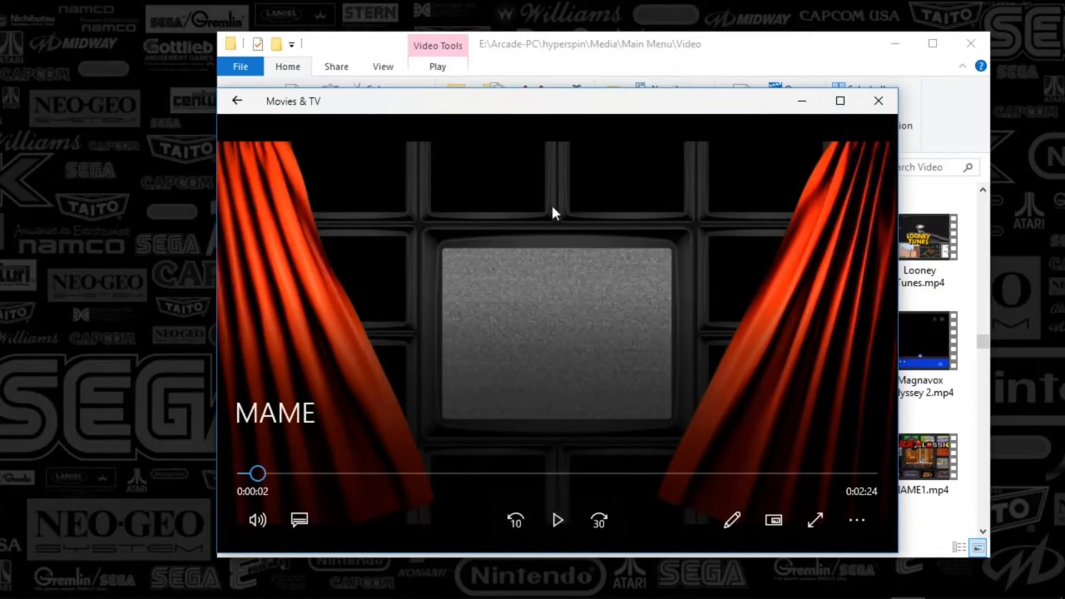
{"action": "mouse_move", "coordinate": [355, 426]}
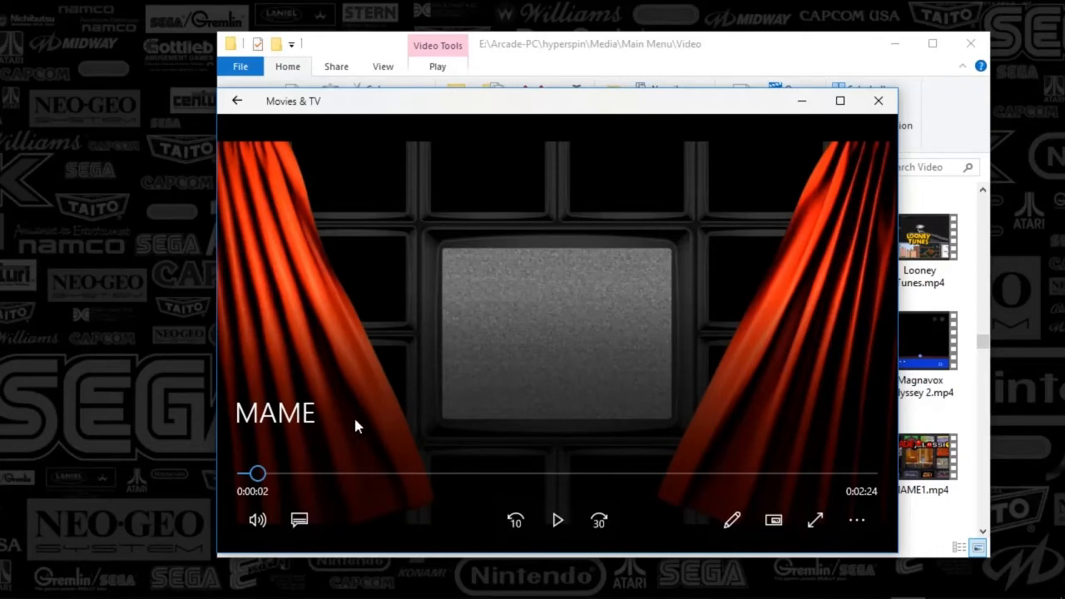
{"action": "mouse_move", "coordinate": [557, 520]}
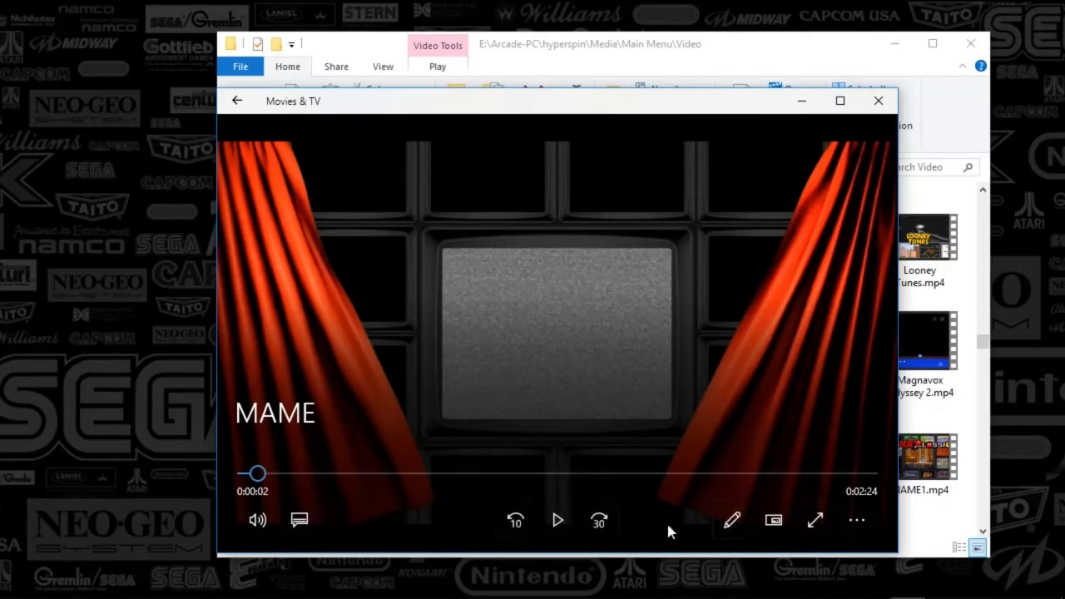
{"action": "mouse_move", "coordinate": [557, 520]}
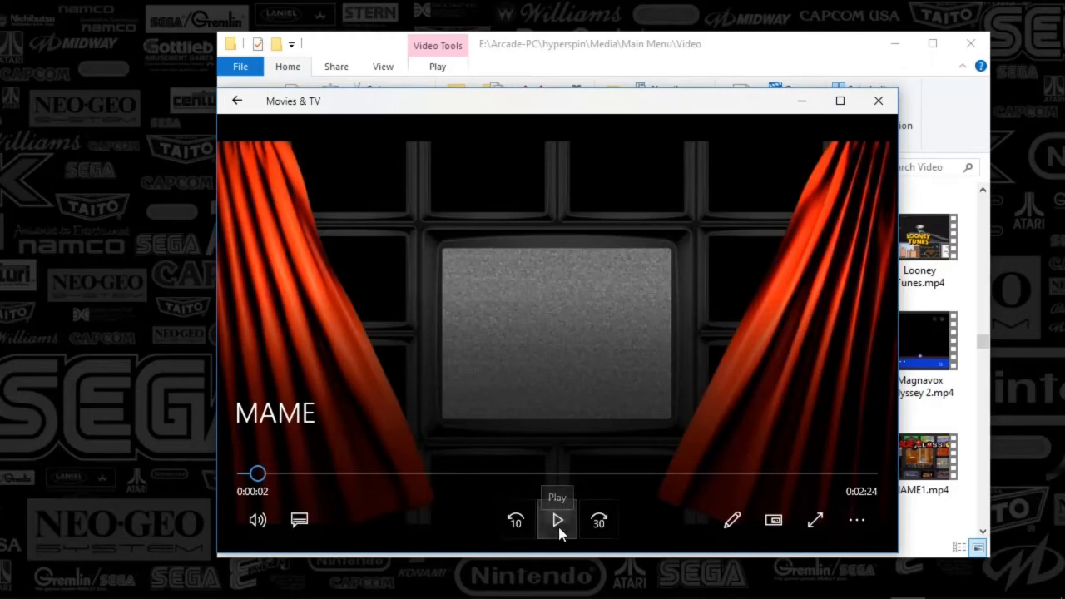
{"action": "left_click", "coordinate": [557, 520]}
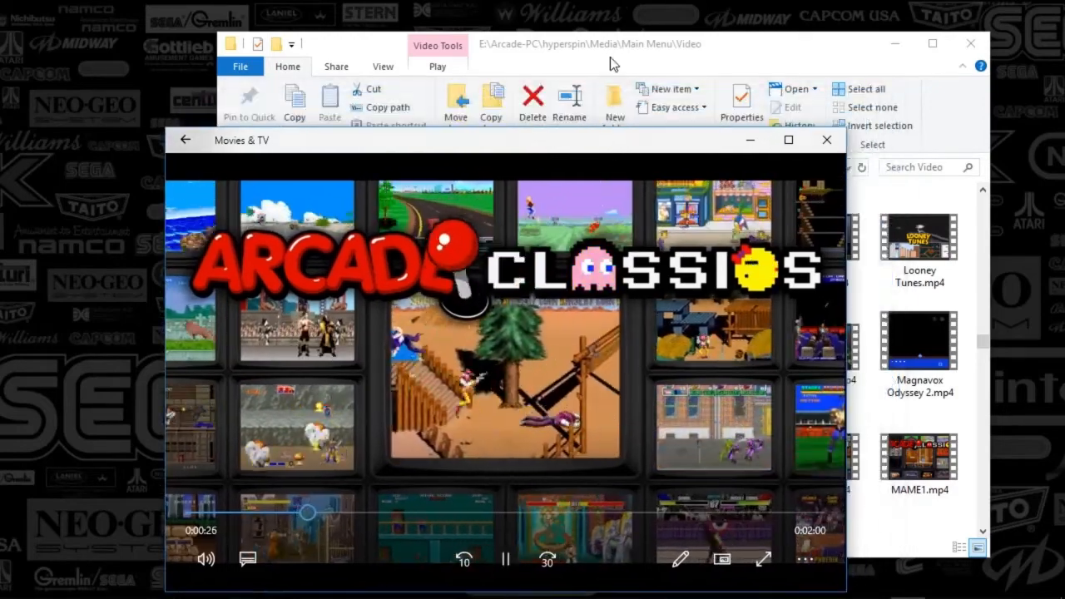
{"action": "left_click", "coordinate": [722, 449]}
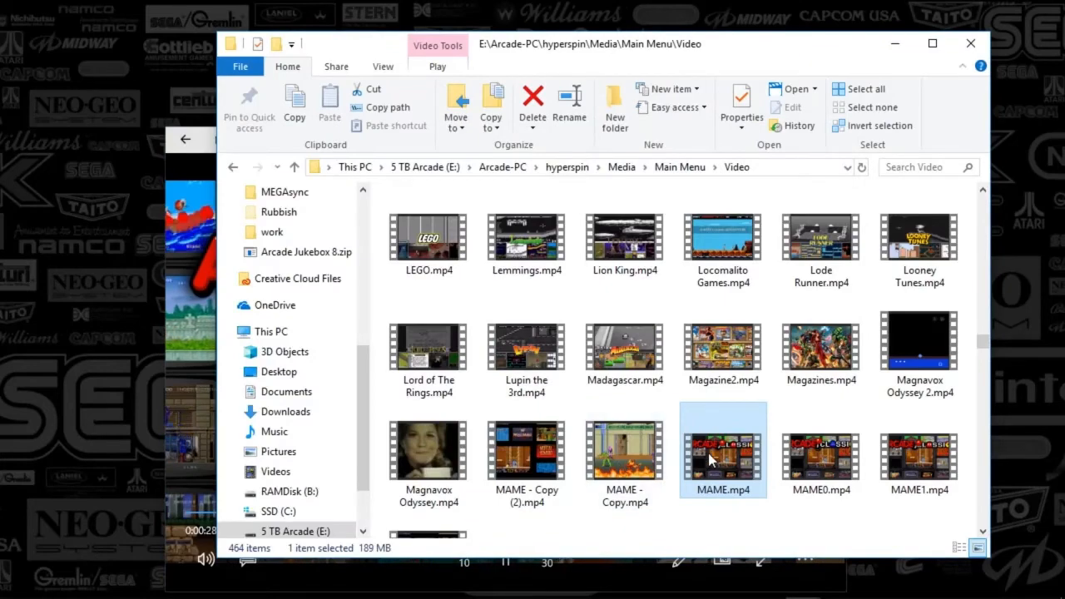